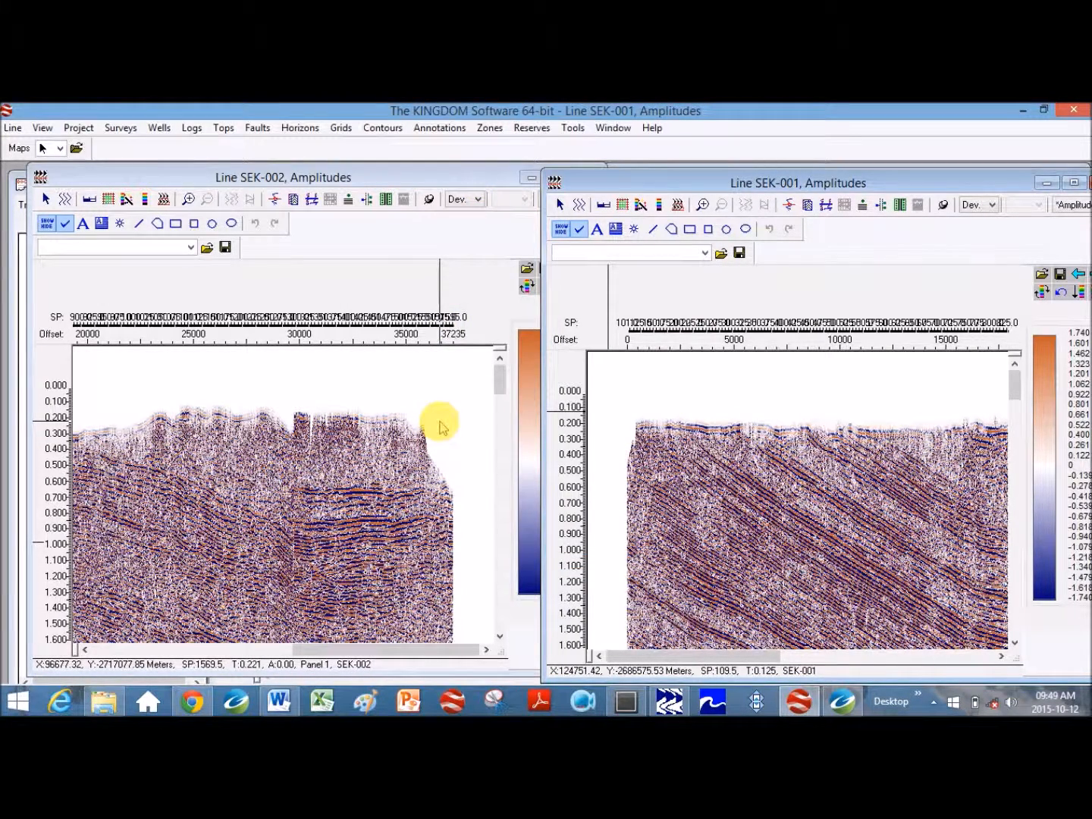
{"action": "mouse_move", "coordinate": [360, 354]}
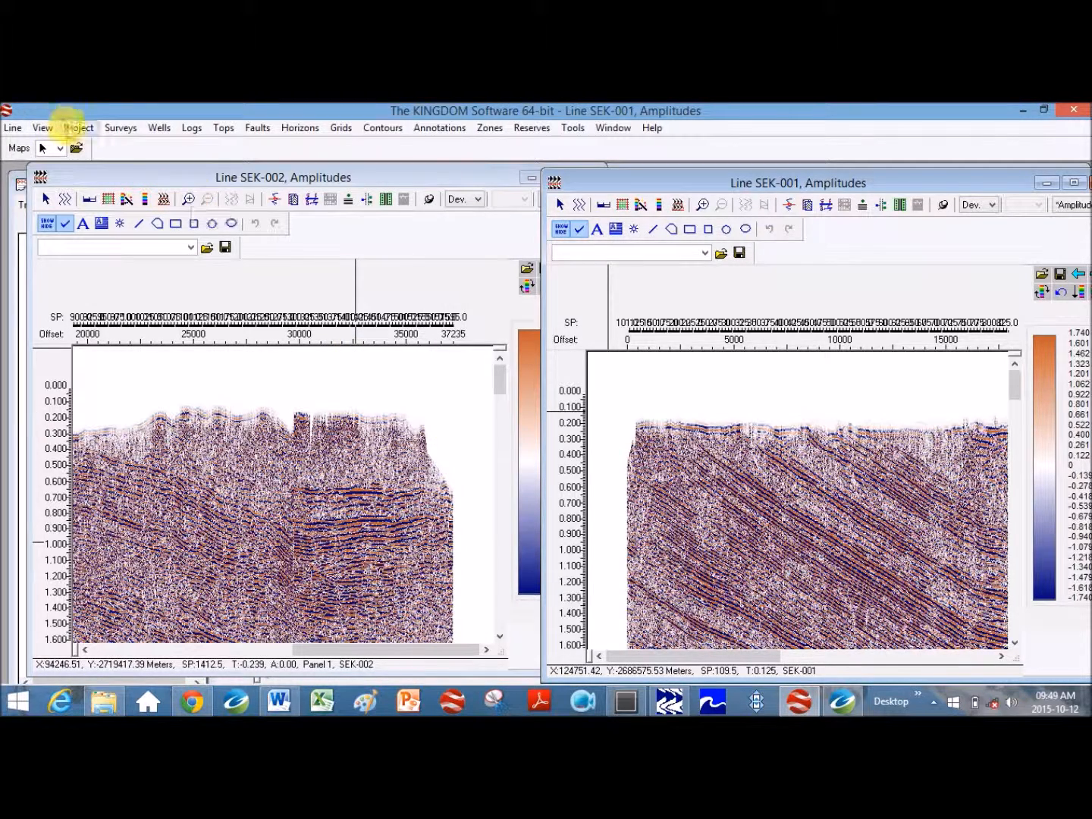
Step: Review the project's coordinate projection settings in project management, then close them
{"action": "left_click", "coordinate": [78, 127]}
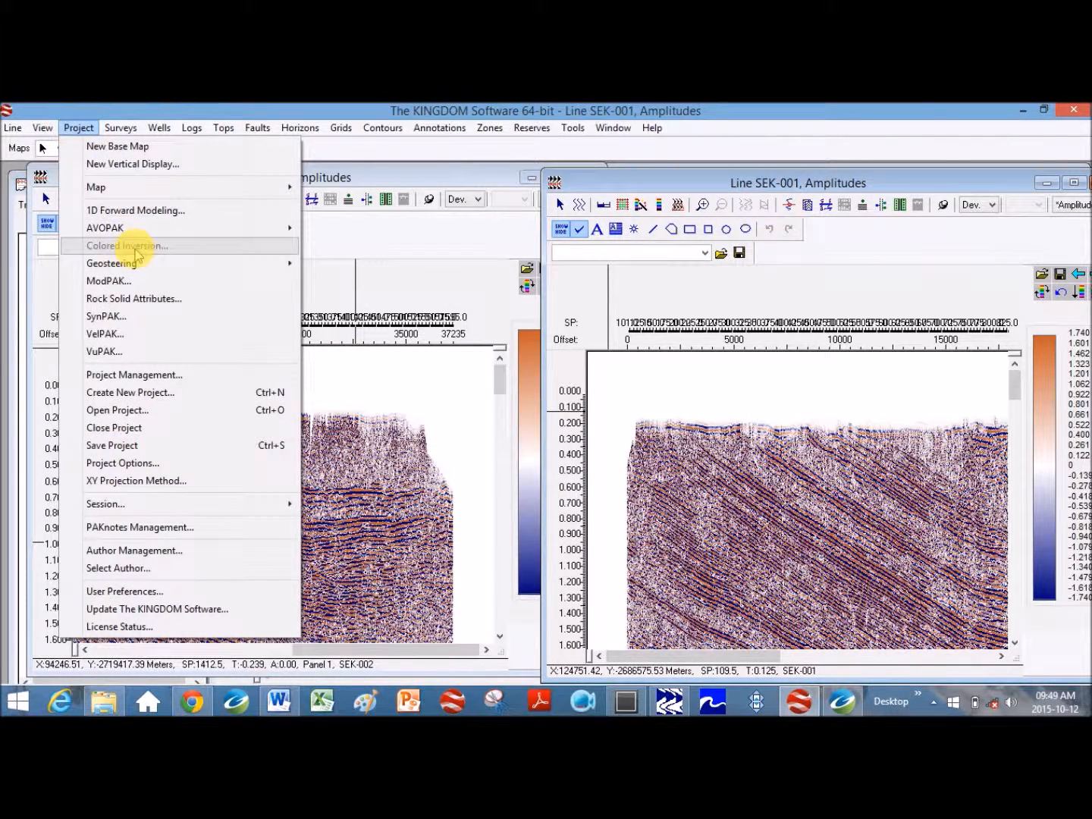
{"action": "mouse_move", "coordinate": [152, 375]}
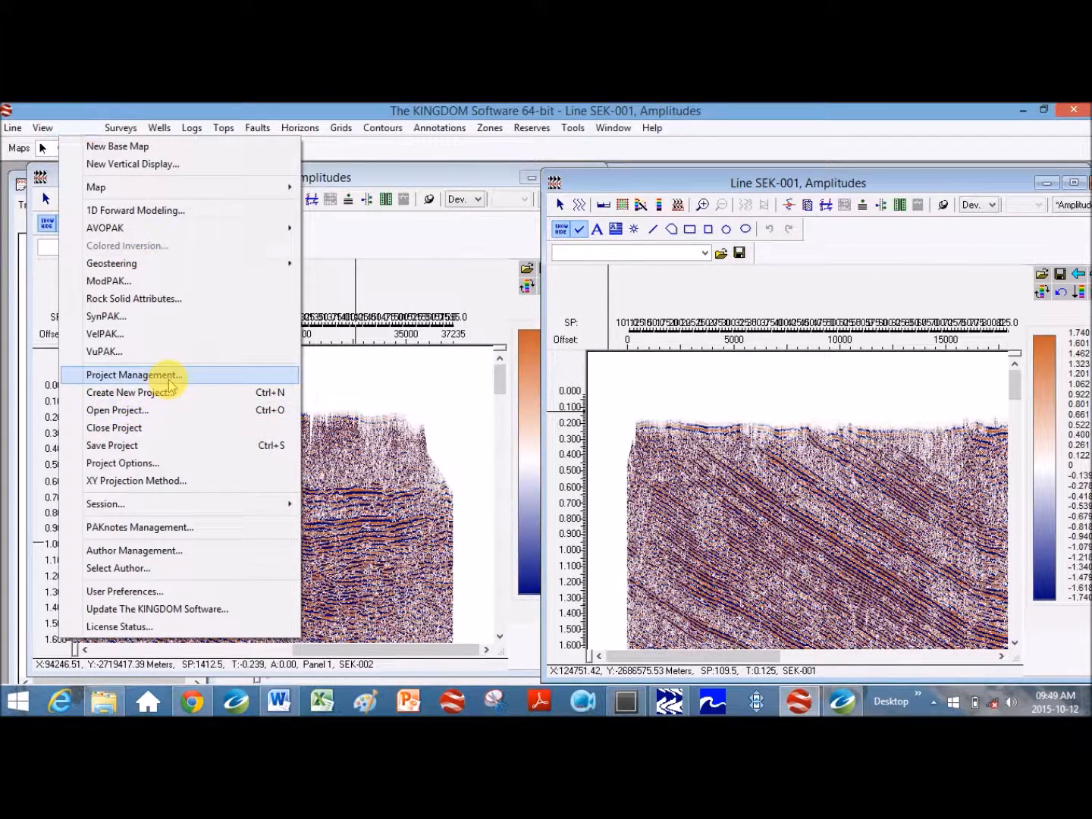
{"action": "left_click", "coordinate": [134, 375]}
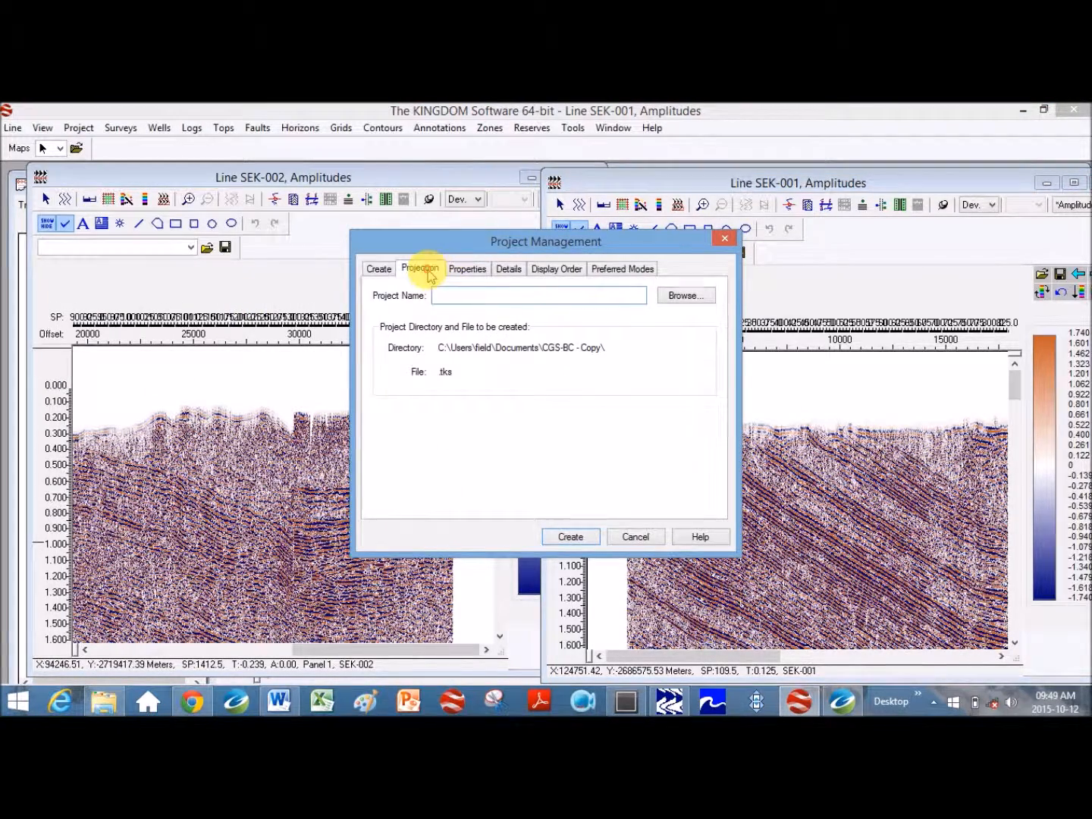
{"action": "left_click", "coordinate": [419, 269]}
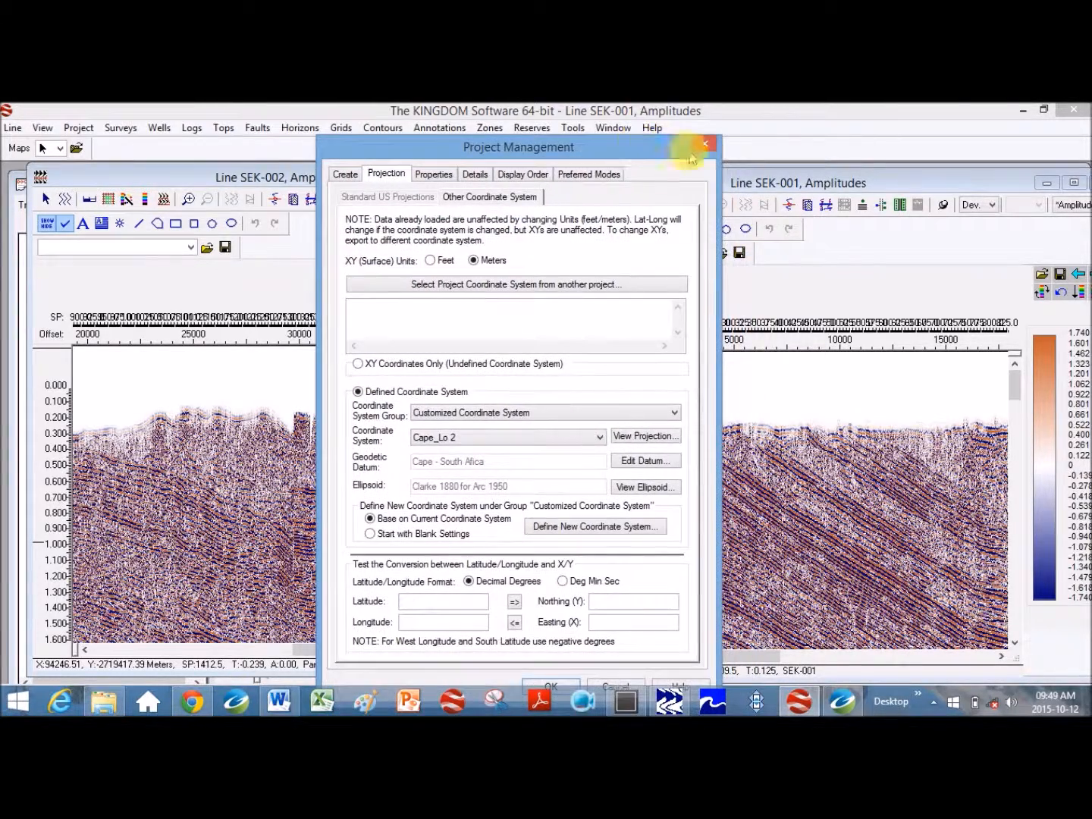
{"action": "left_click", "coordinate": [705, 143]}
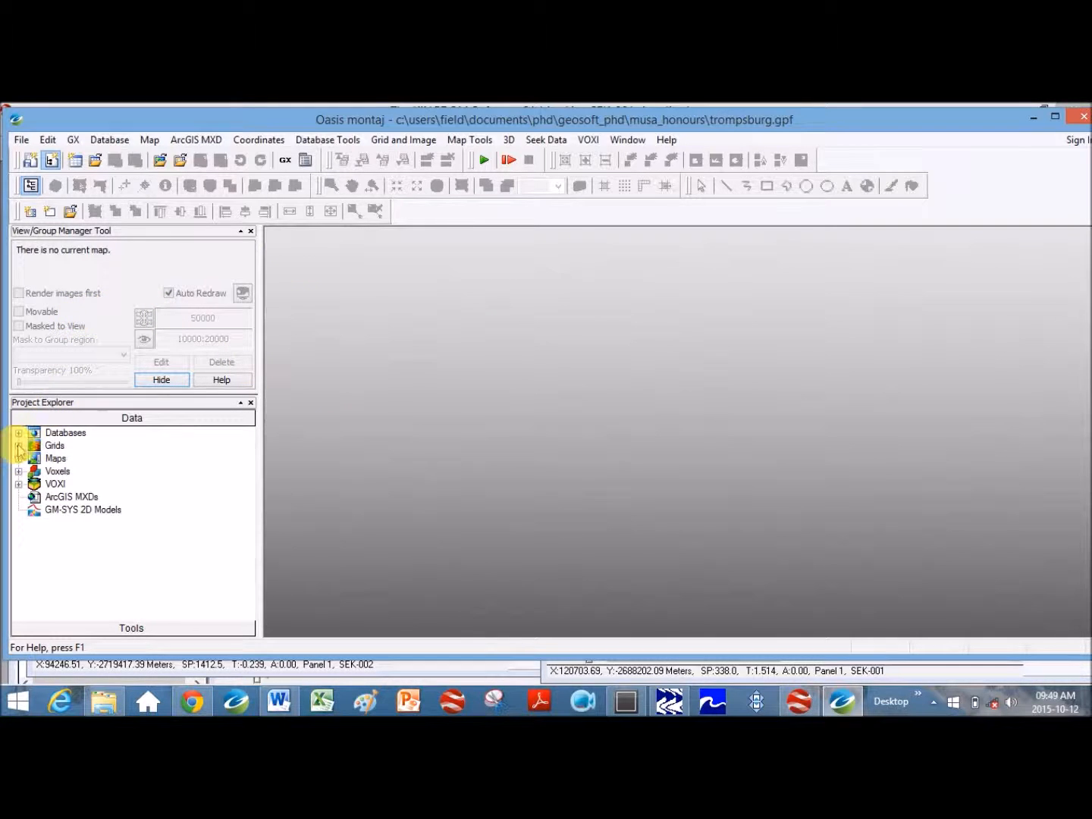
Step: Expand Grids and display the 1mill_RSA_Geol.GRD geology grid
{"action": "left_click", "coordinate": [19, 446]}
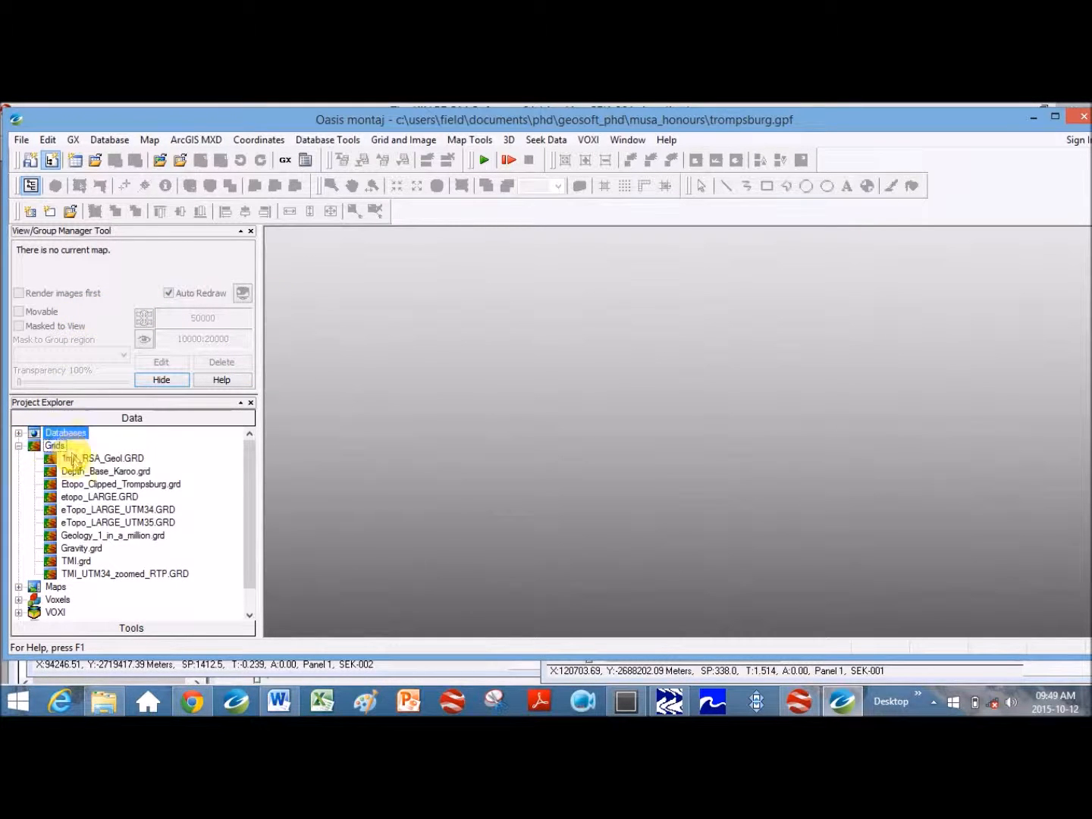
{"action": "mouse_move", "coordinate": [102, 458]}
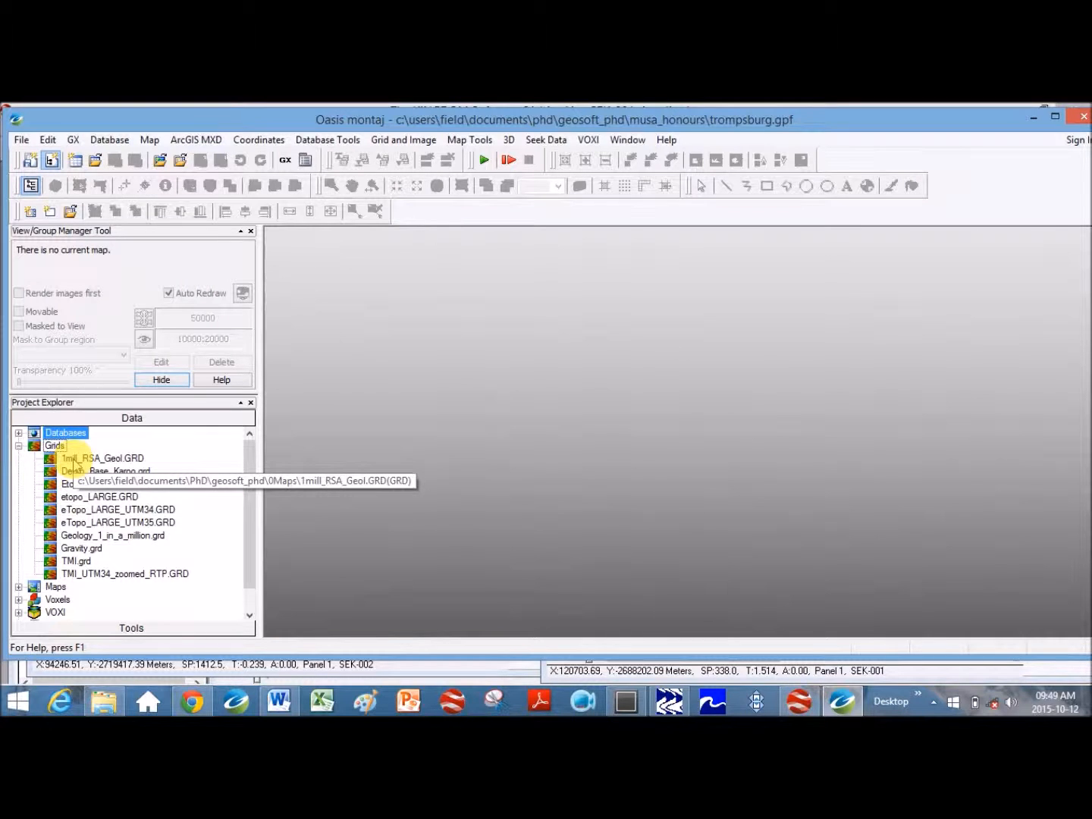
{"action": "left_click", "coordinate": [103, 458]}
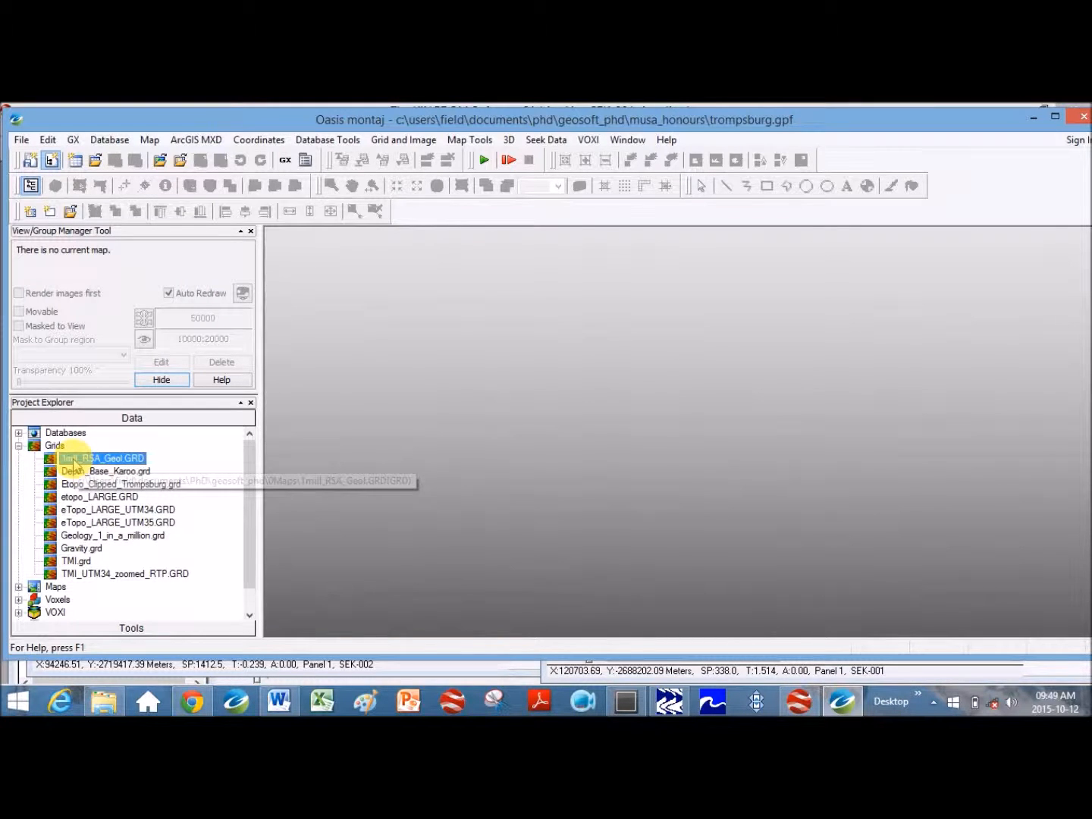
{"action": "double_click", "coordinate": [102, 458]}
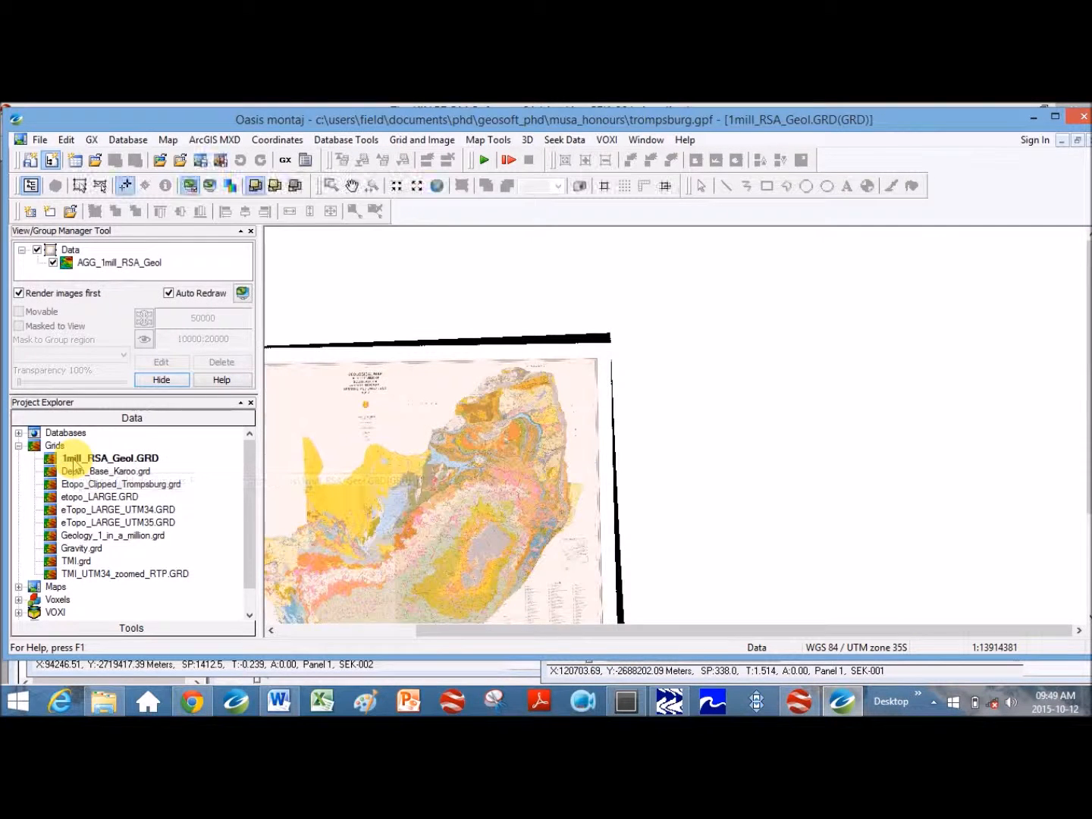
{"action": "left_click", "coordinate": [435, 186]}
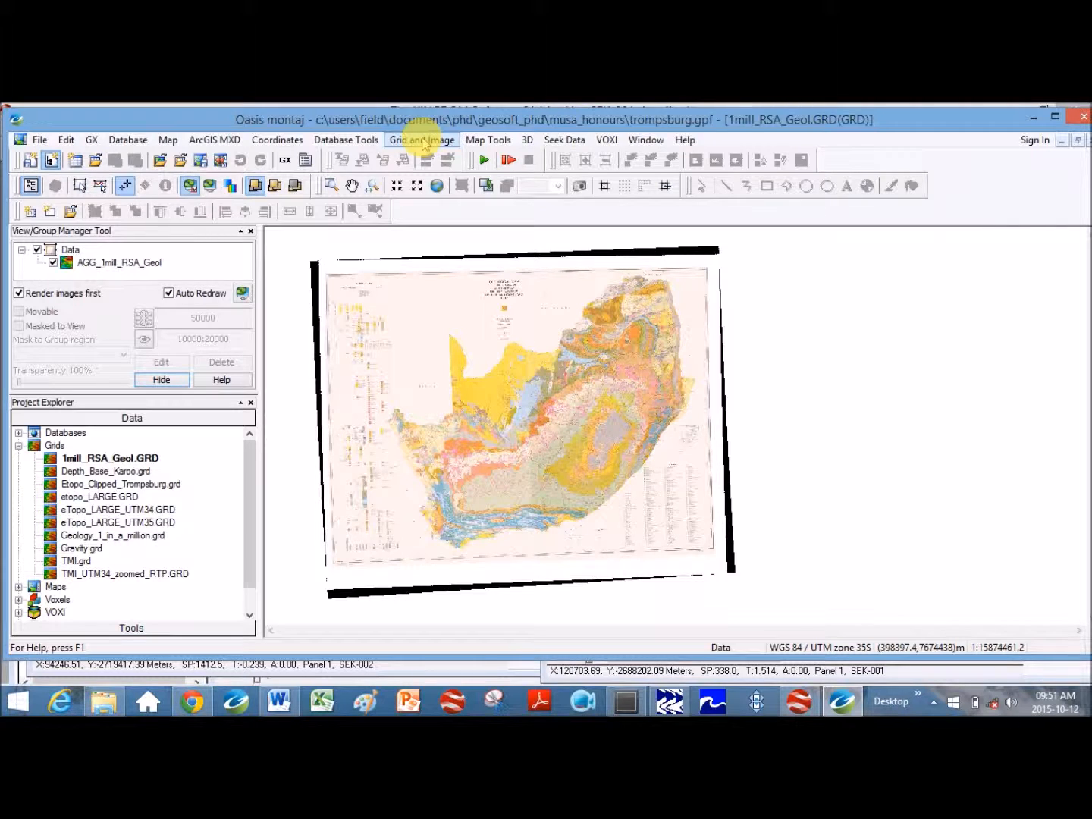
Step: Dismiss the Copy/Convert Grids tool and start Reproject Grid File(s) instead
{"action": "left_click", "coordinate": [421, 139]}
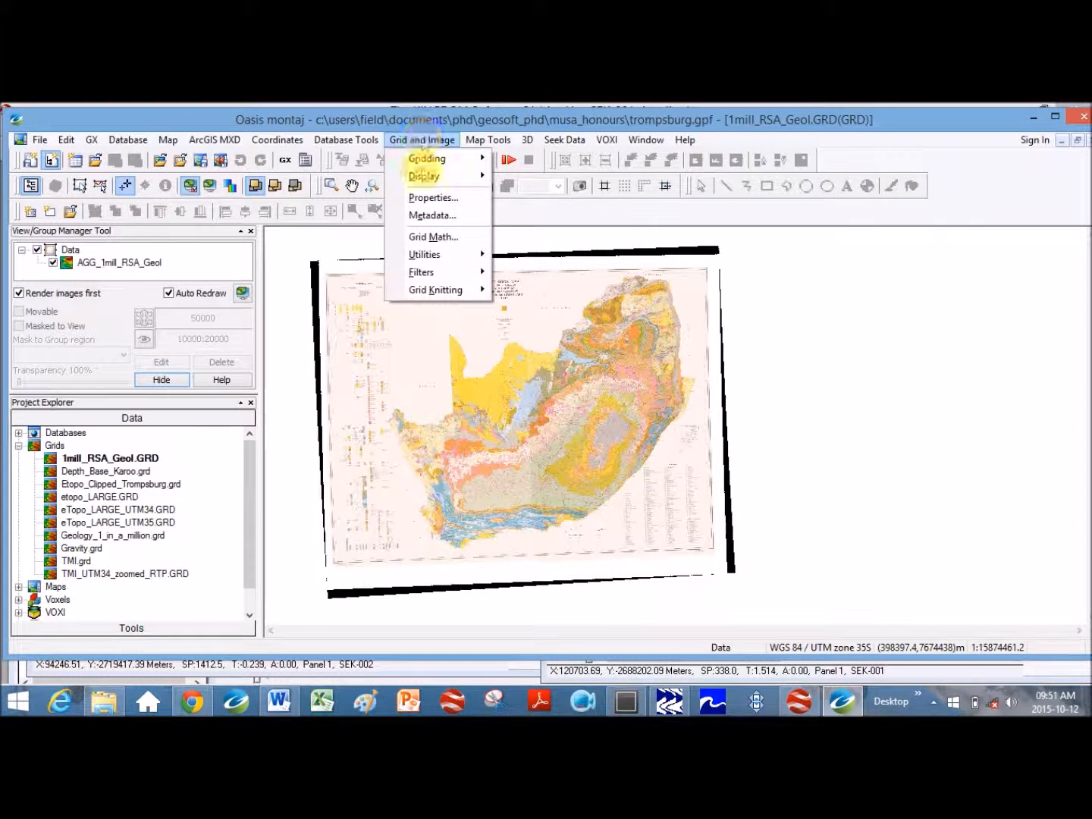
{"action": "mouse_move", "coordinate": [425, 255]}
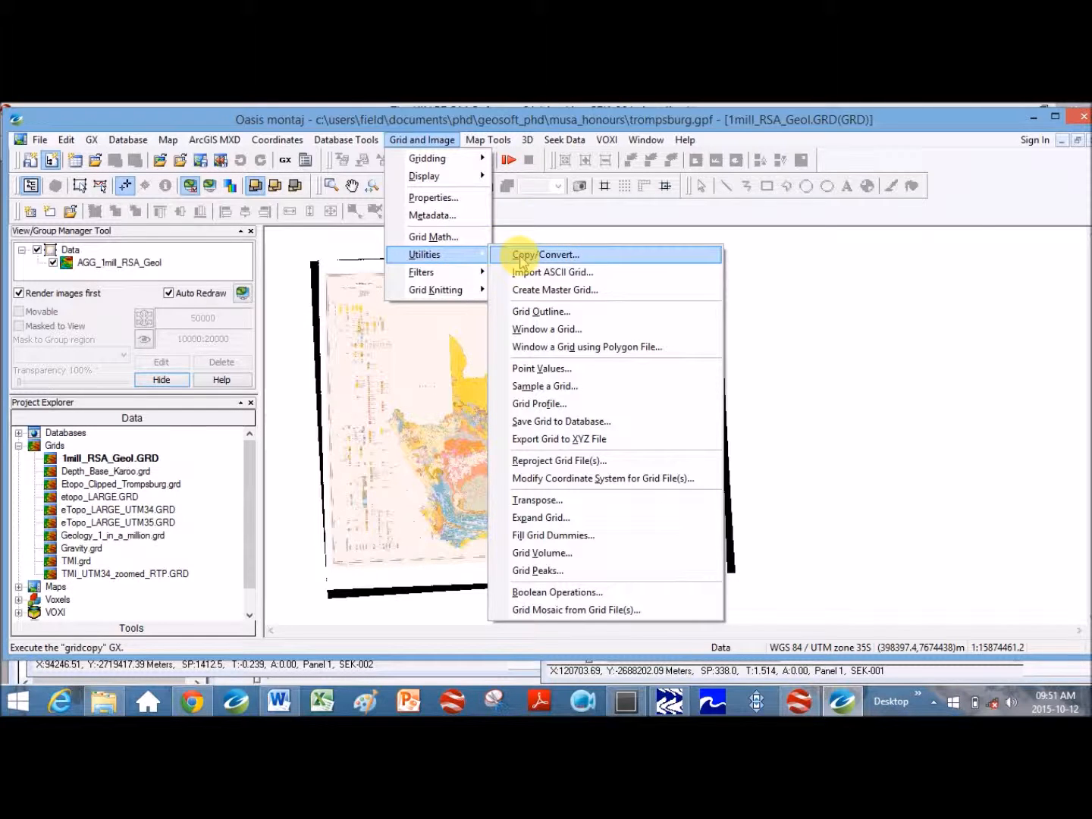
{"action": "left_click", "coordinate": [544, 254]}
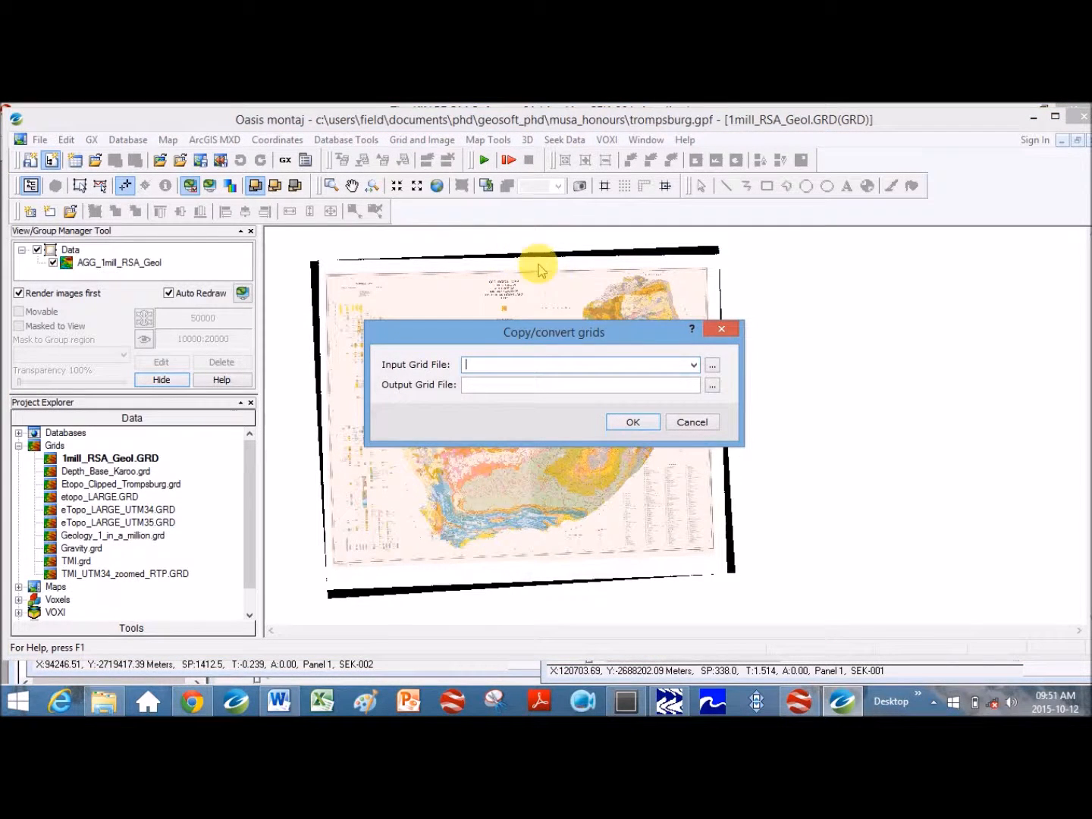
{"action": "left_click", "coordinate": [691, 422]}
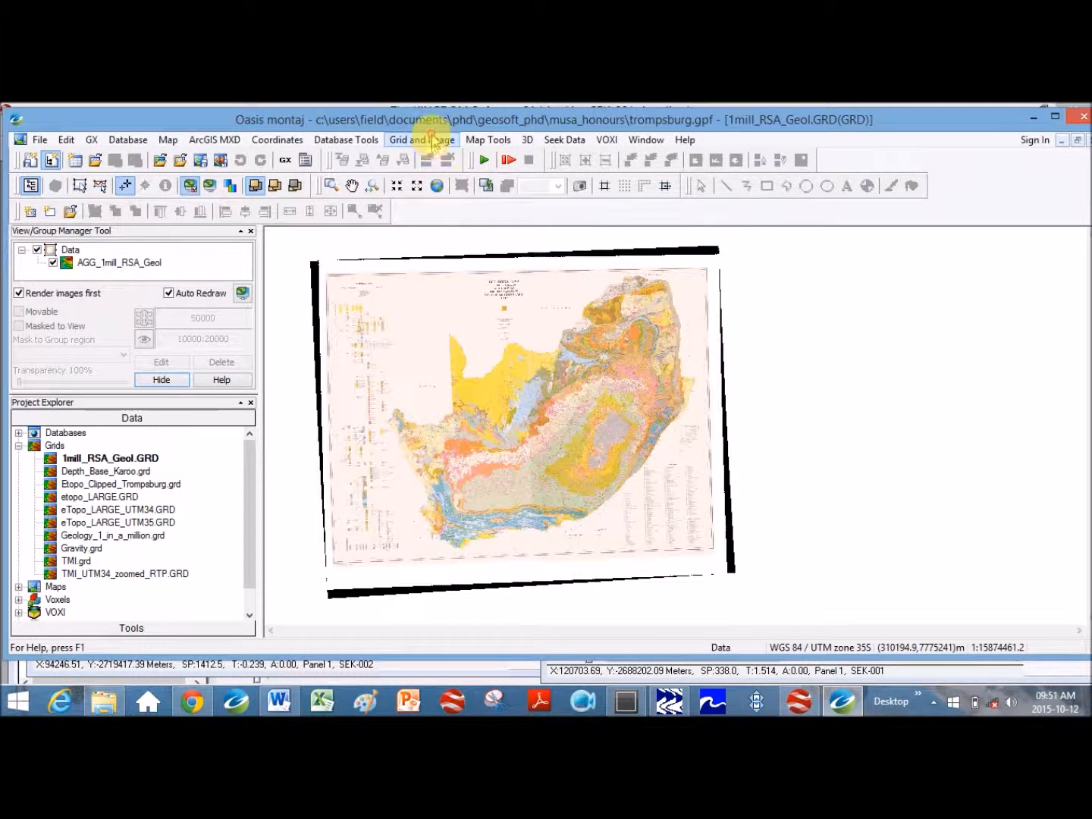
{"action": "left_click", "coordinate": [421, 140]}
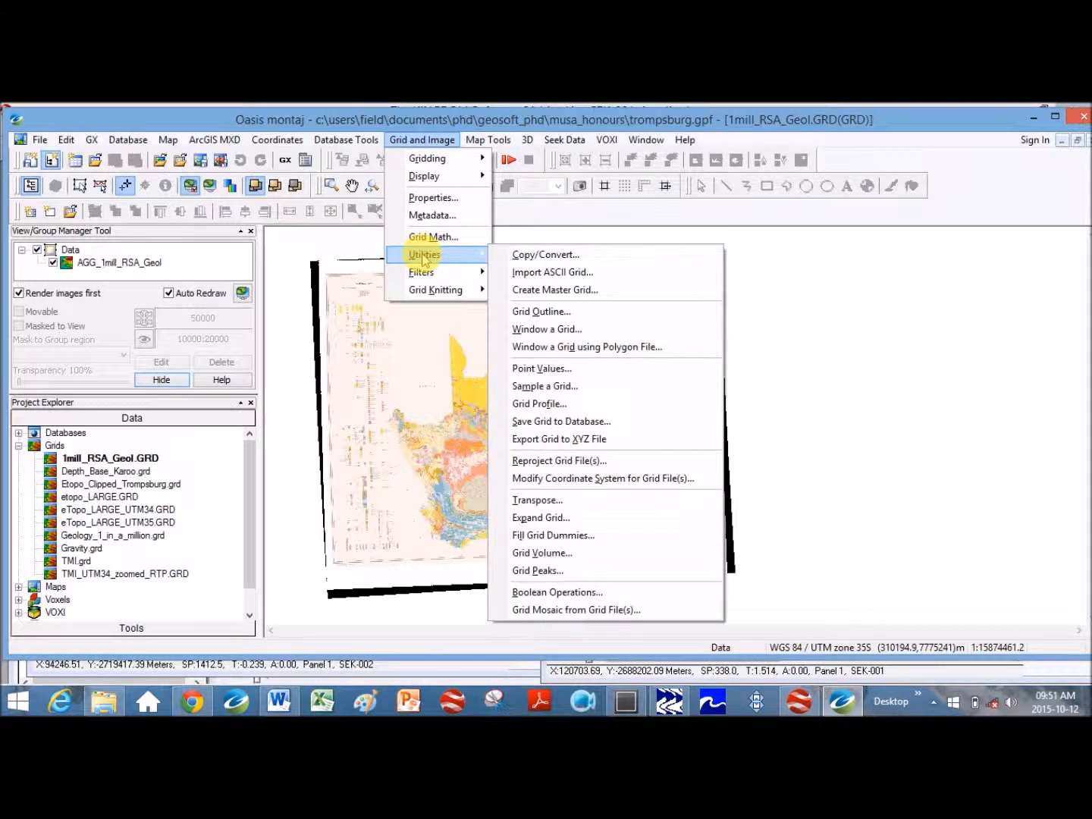
{"action": "mouse_move", "coordinate": [559, 460]}
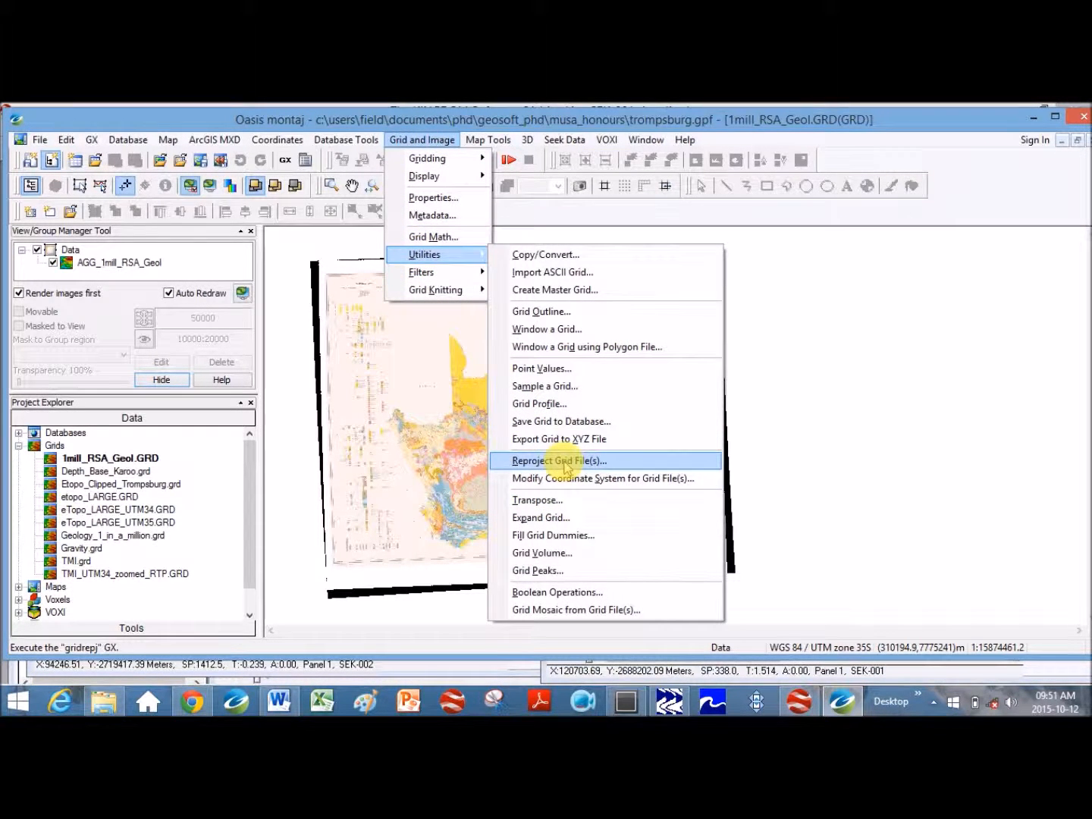
{"action": "left_click", "coordinate": [559, 460]}
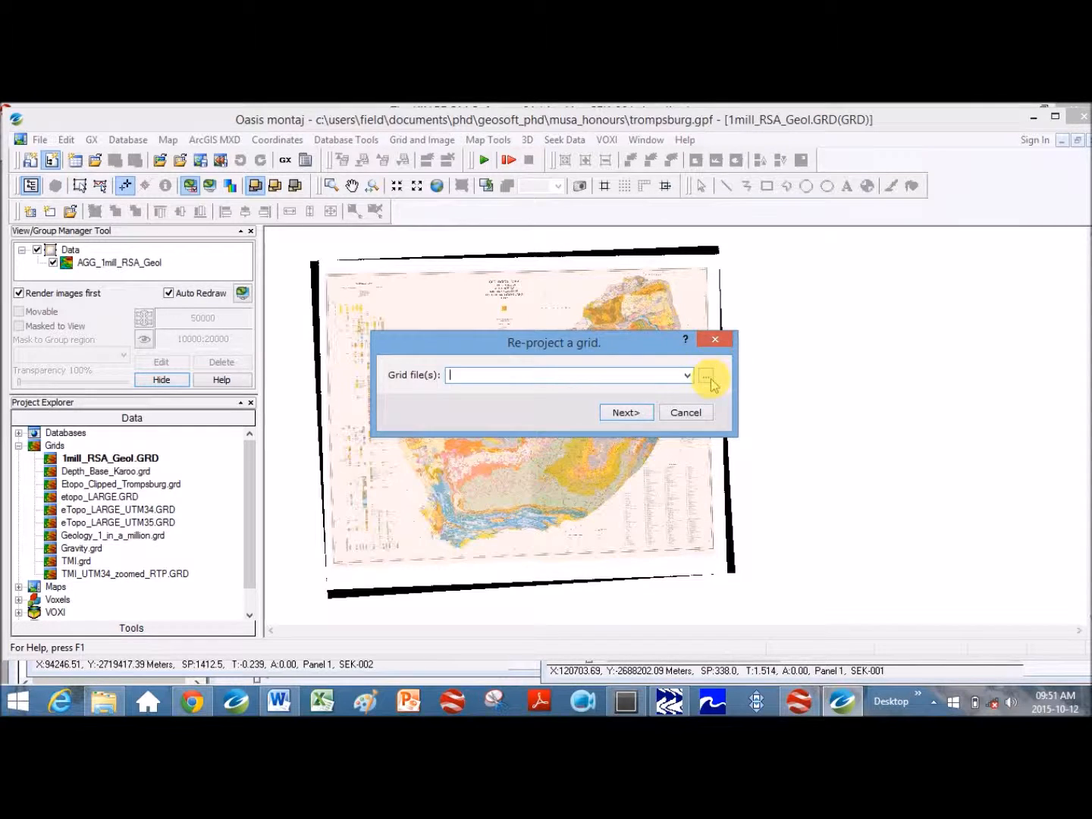
Step: Browse for the input grid to reproject
{"action": "left_click", "coordinate": [686, 374]}
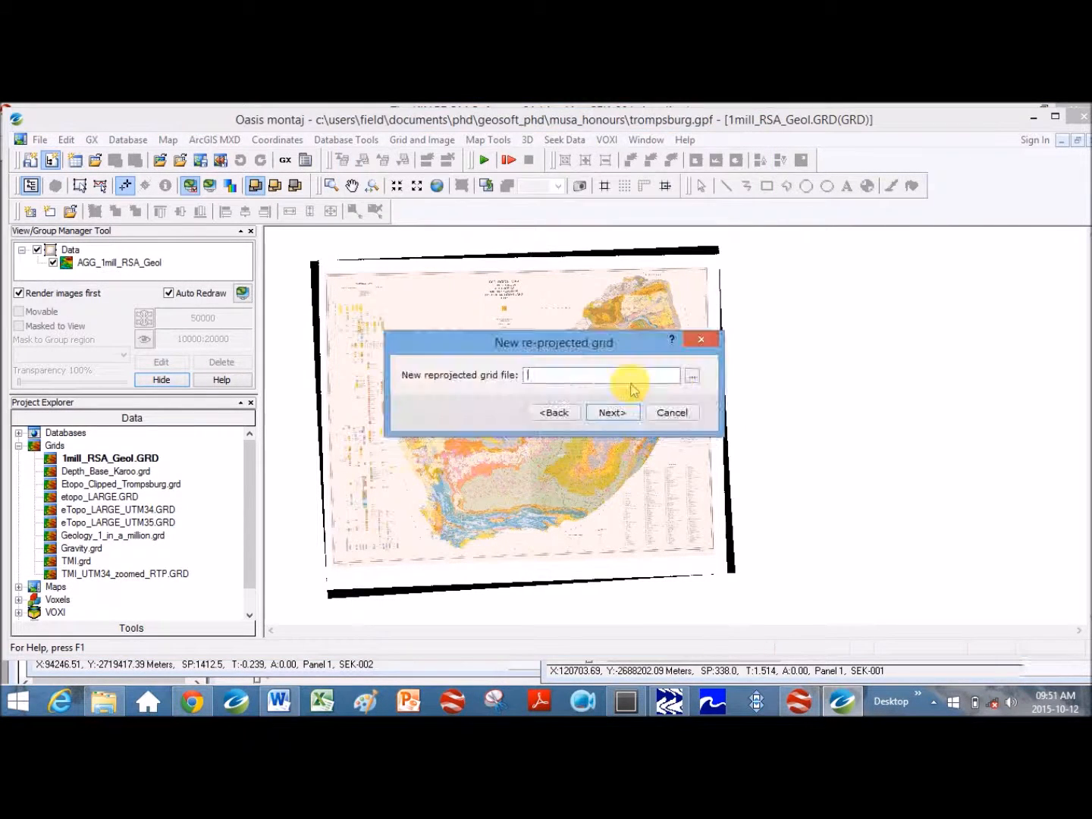
Step: Save the reprojected grid as 1mill_RSA_Geol_CapeLo29.grd in the 0Maps folder
{"action": "left_click", "coordinate": [691, 375]}
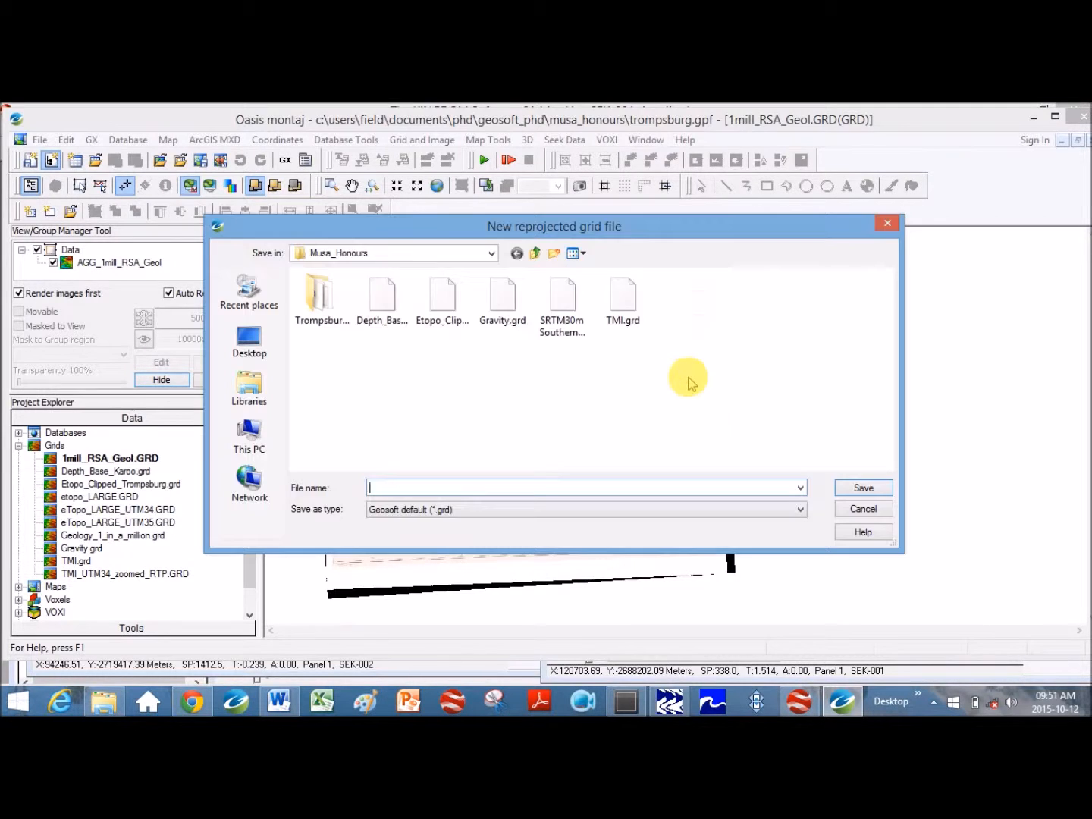
{"action": "left_click", "coordinate": [249, 291]}
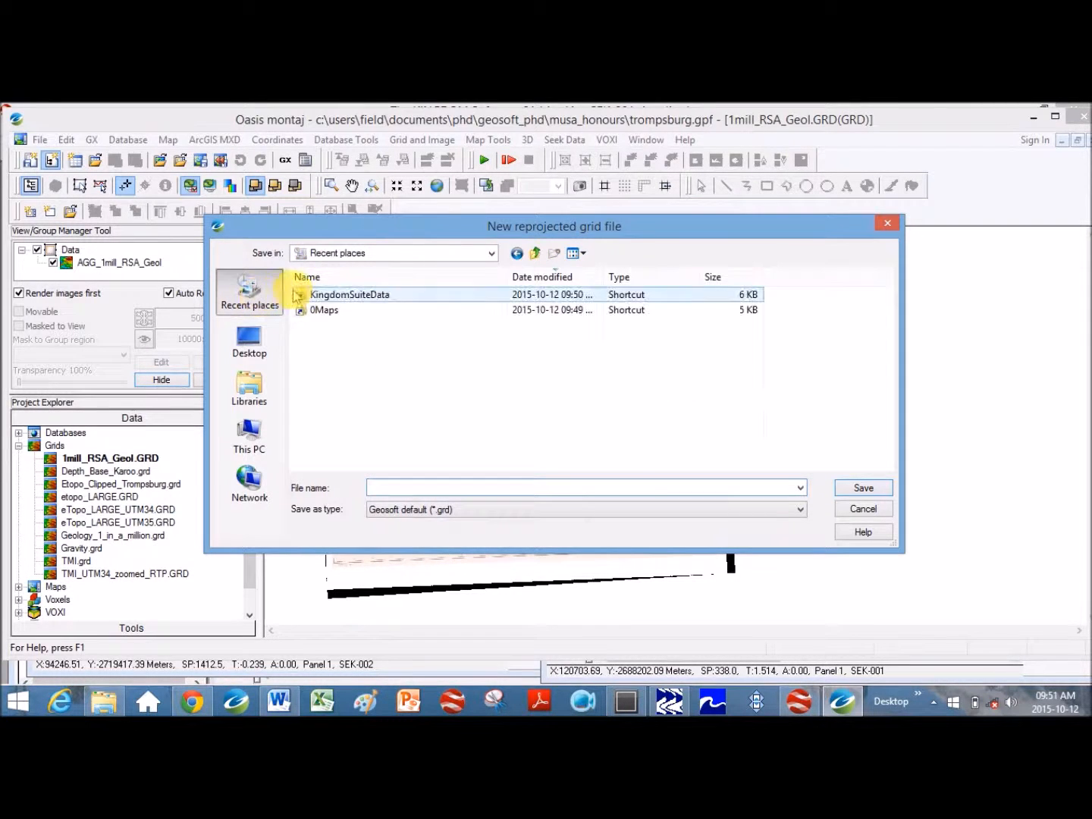
{"action": "double_click", "coordinate": [350, 294]}
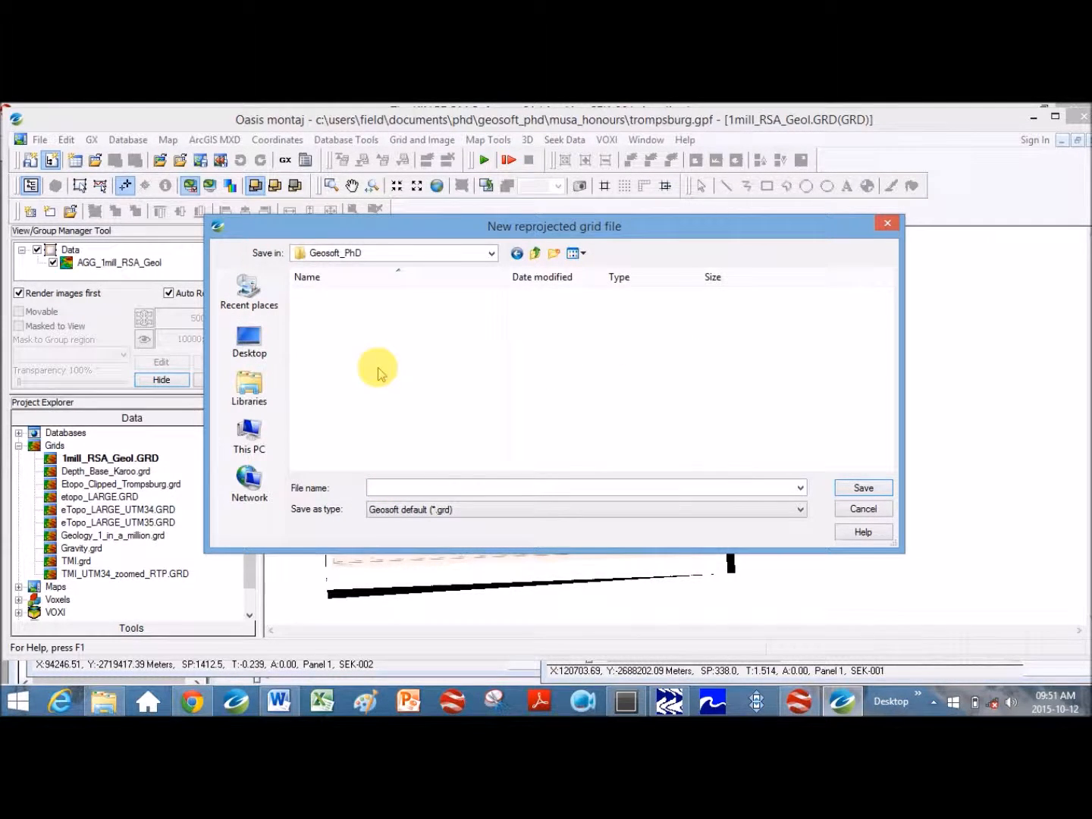
{"action": "left_click", "coordinate": [334, 355]}
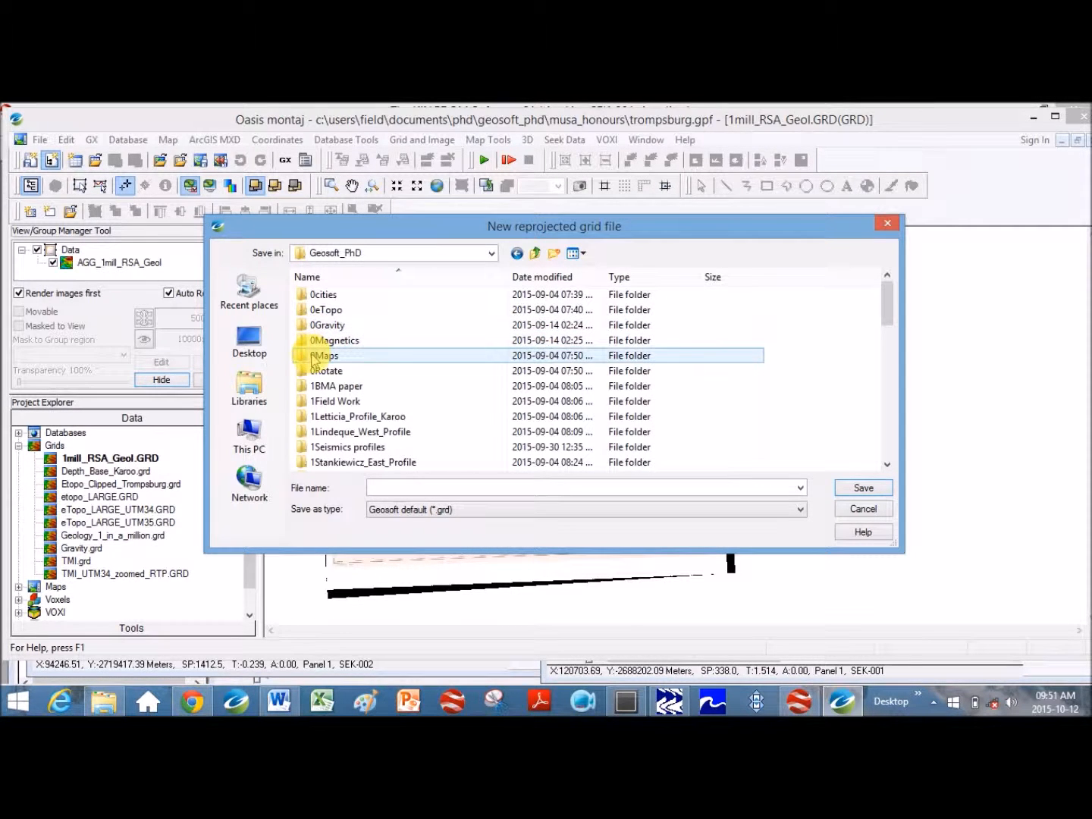
{"action": "double_click", "coordinate": [324, 355]}
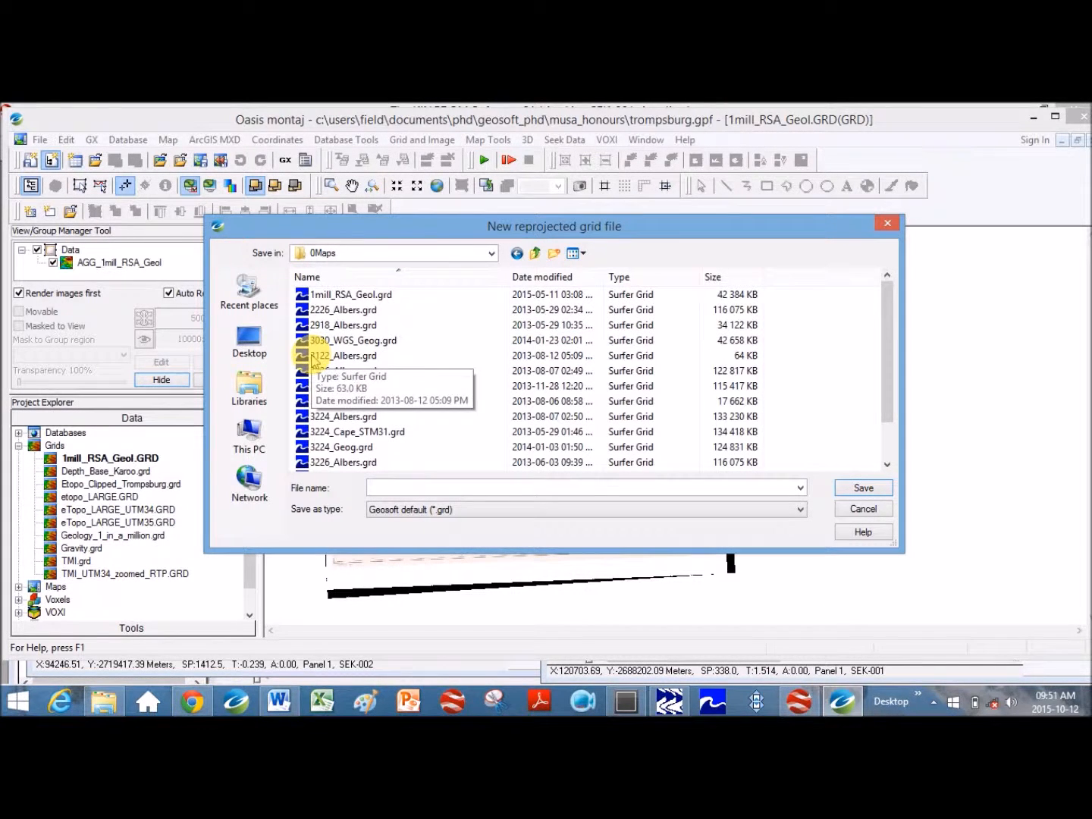
{"action": "left_click", "coordinate": [351, 294]}
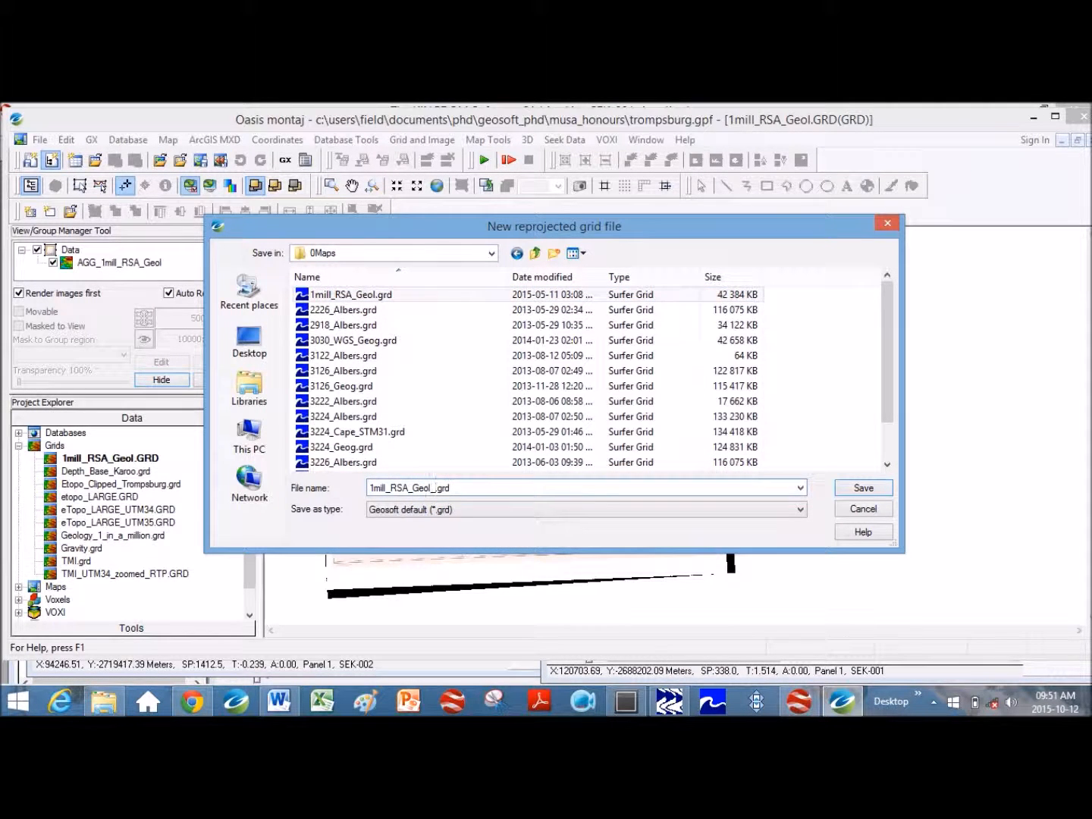
{"action": "type", "text": "CapeLo29.grd(G"}
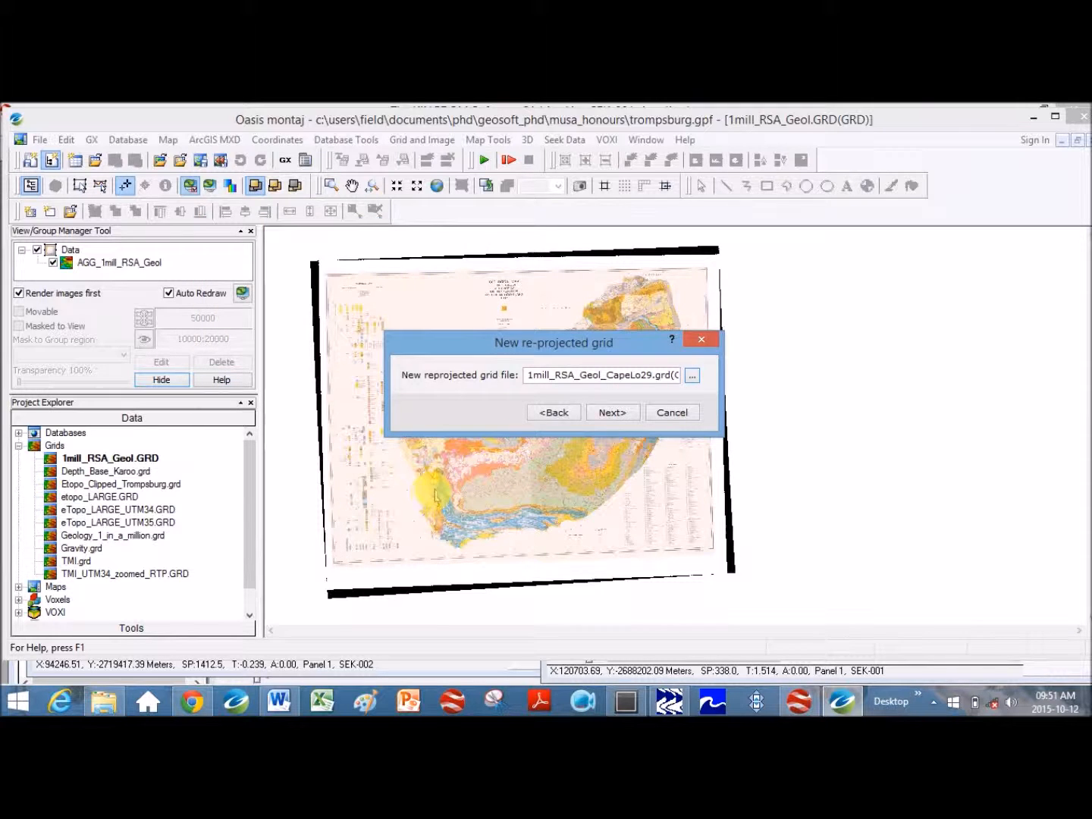
{"action": "left_click", "coordinate": [612, 412]}
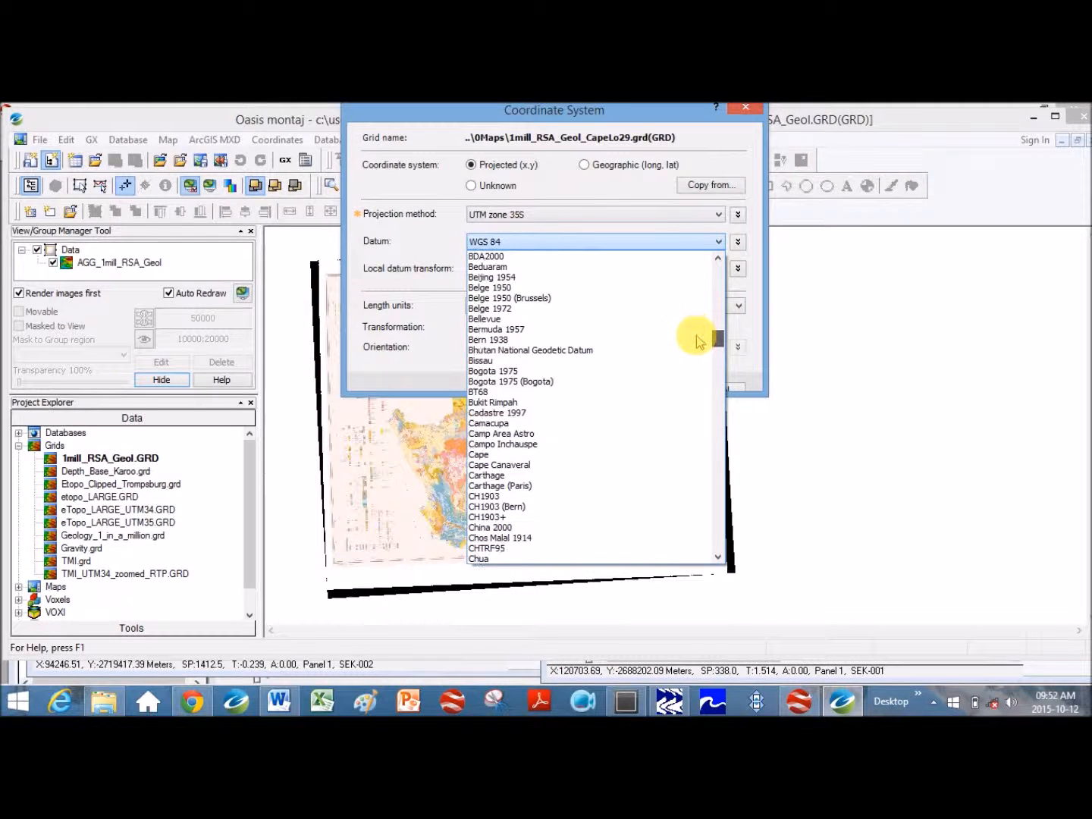
Step: Set datum Cape and projection South African Survey Grid (N,E) zone 29
{"action": "left_click", "coordinate": [479, 454]}
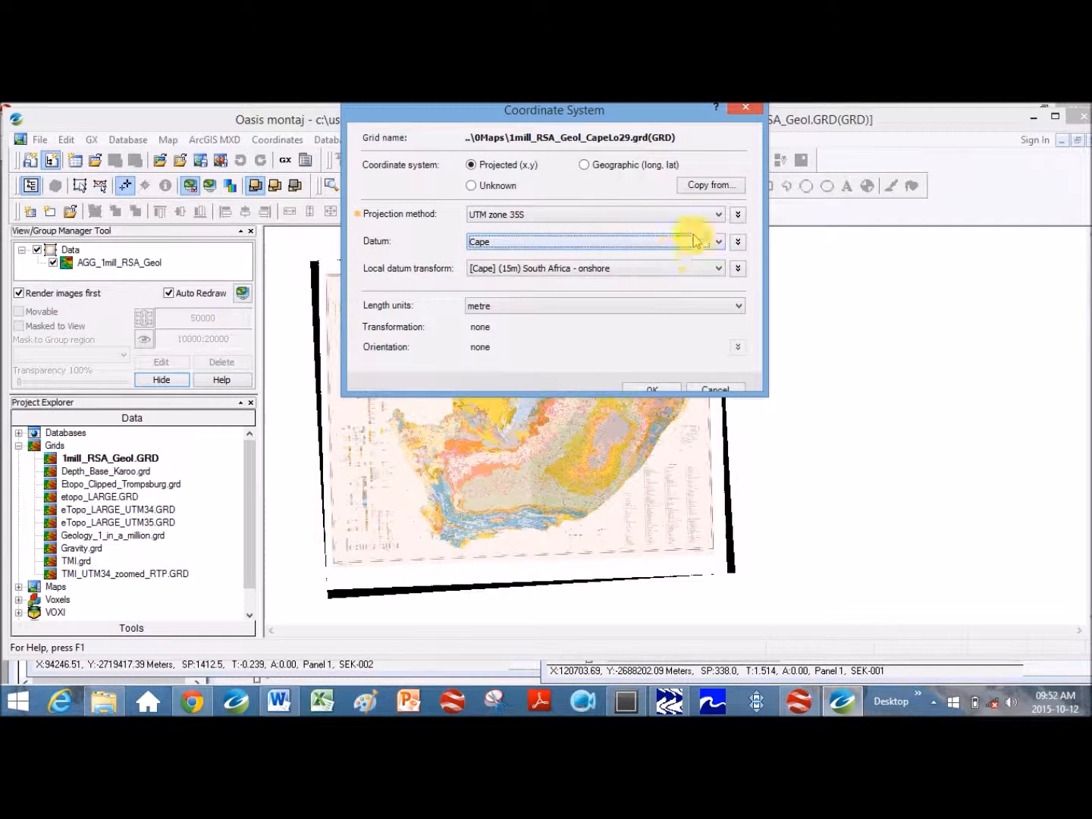
{"action": "left_click", "coordinate": [736, 214]}
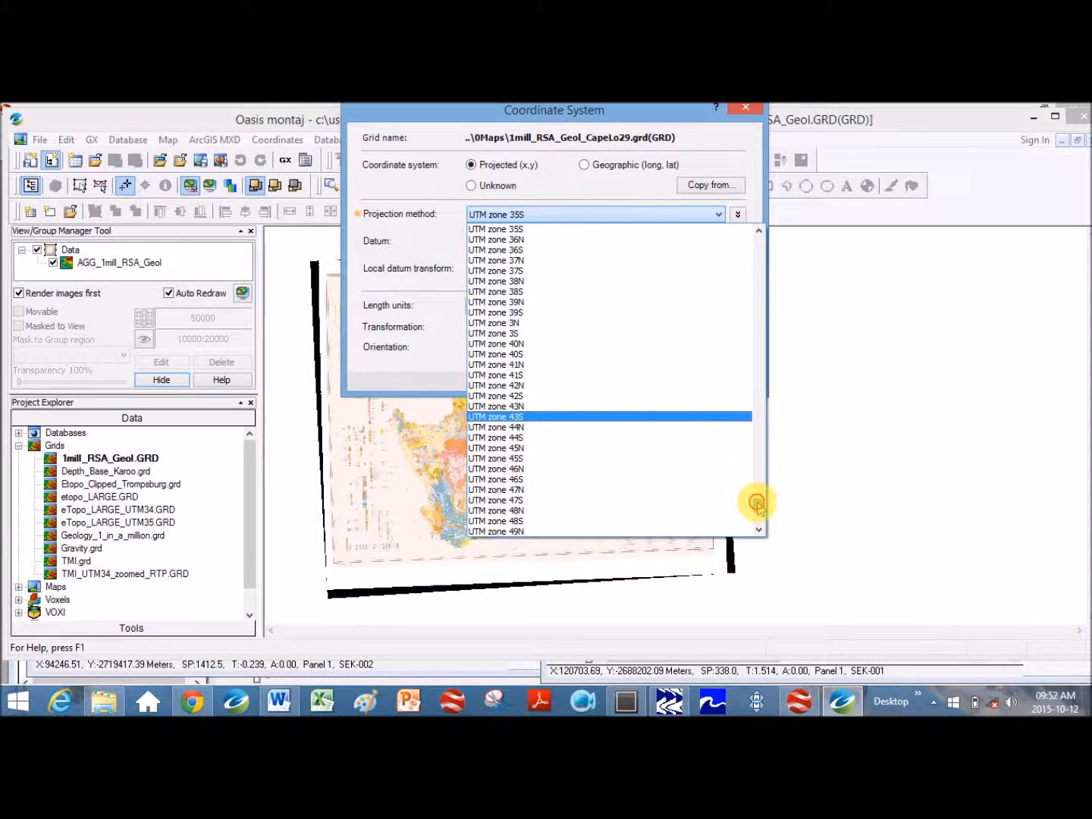
{"action": "scroll", "scroll_direction": "down", "scroll_amount": 3}
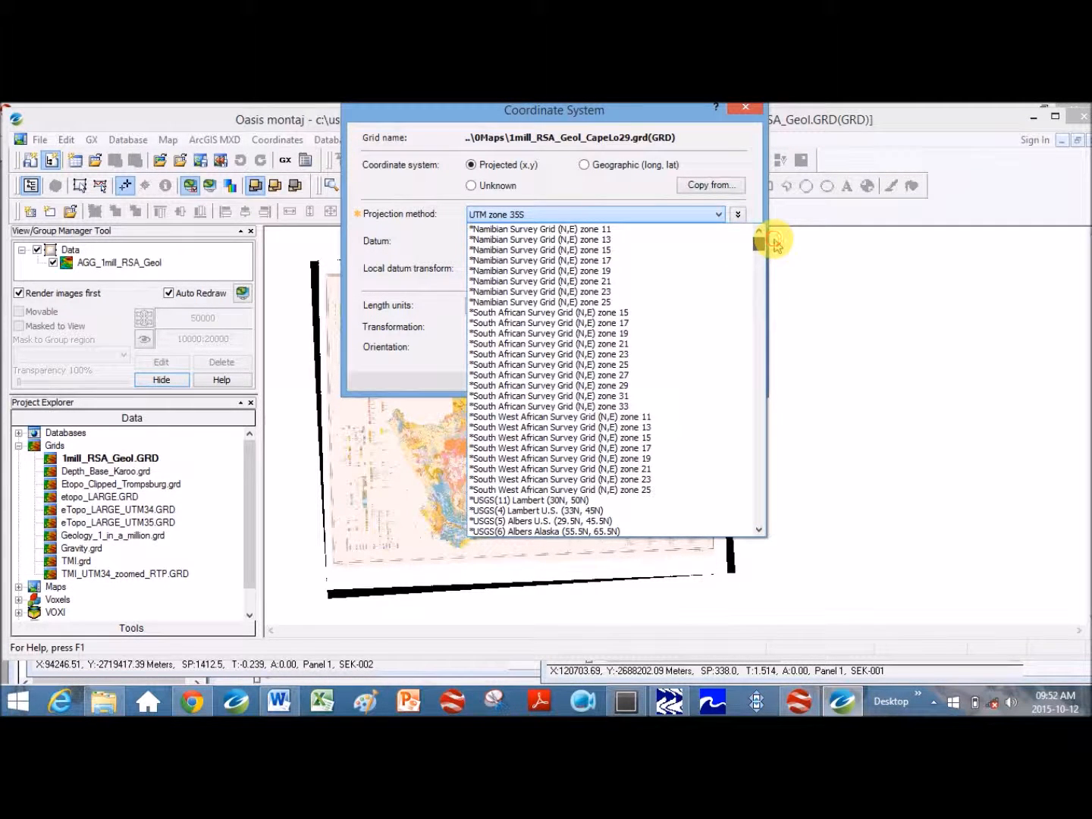
{"action": "left_click", "coordinate": [546, 344]}
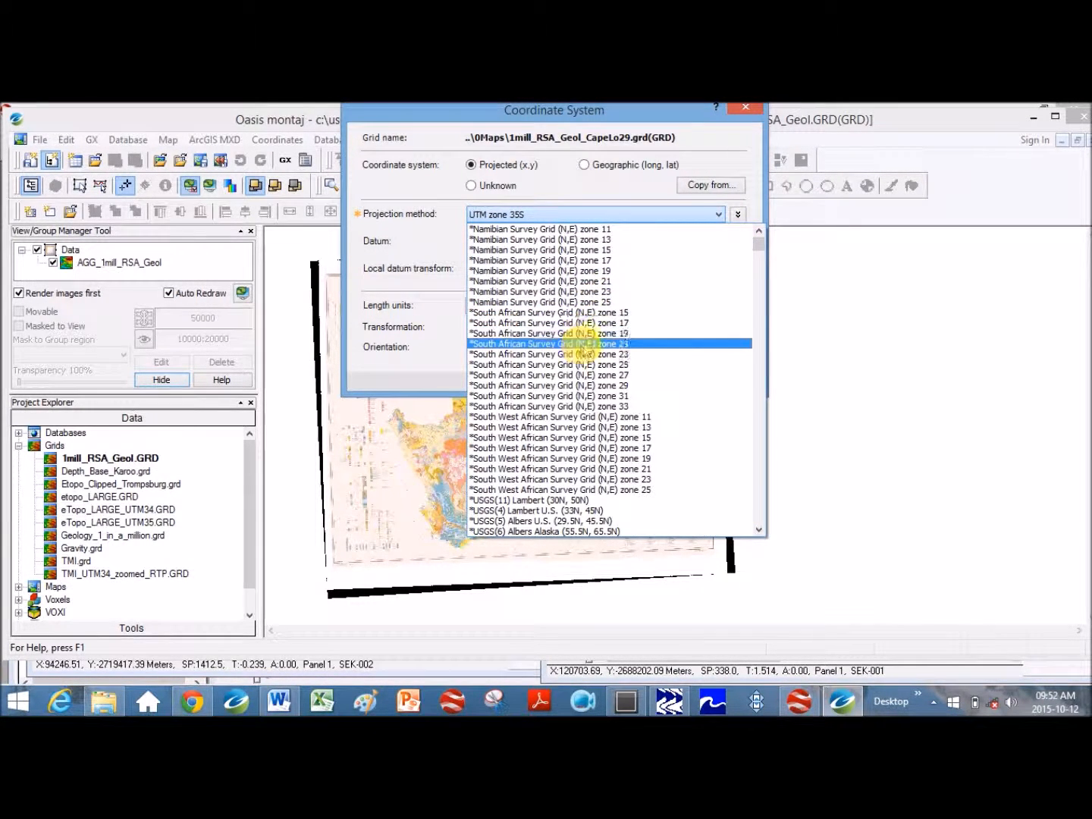
{"action": "left_click", "coordinate": [548, 407]}
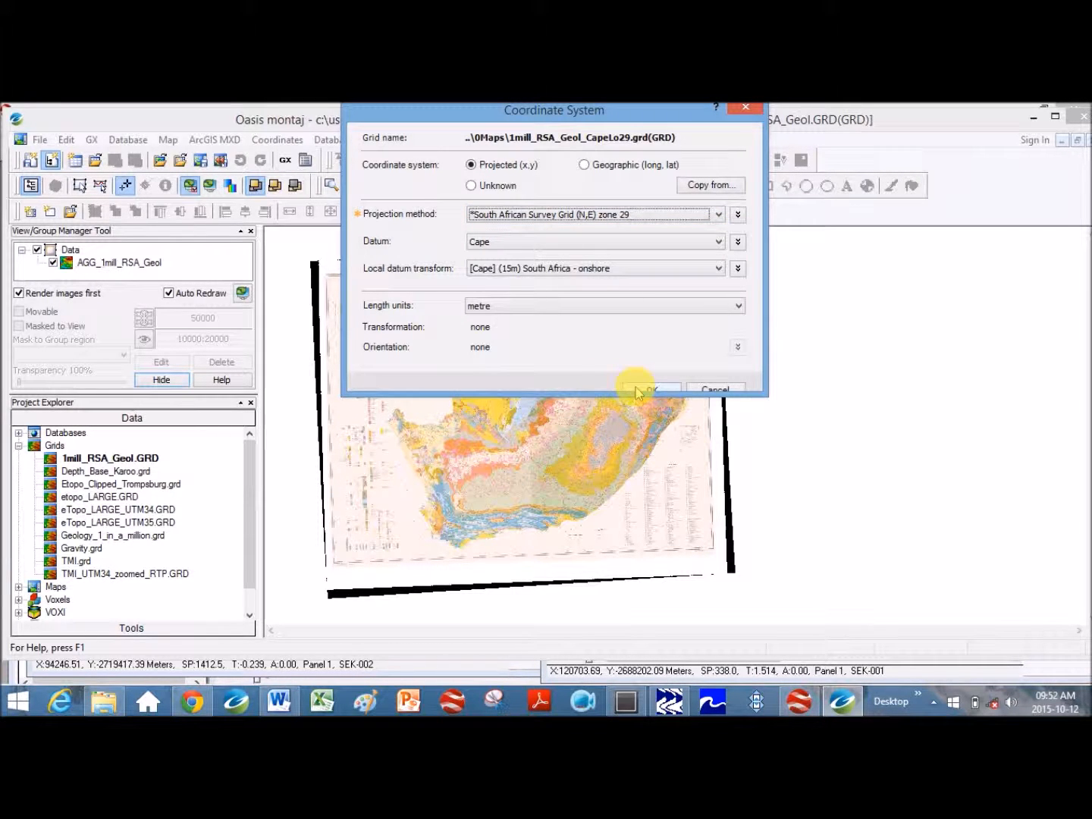
{"action": "left_click", "coordinate": [650, 389]}
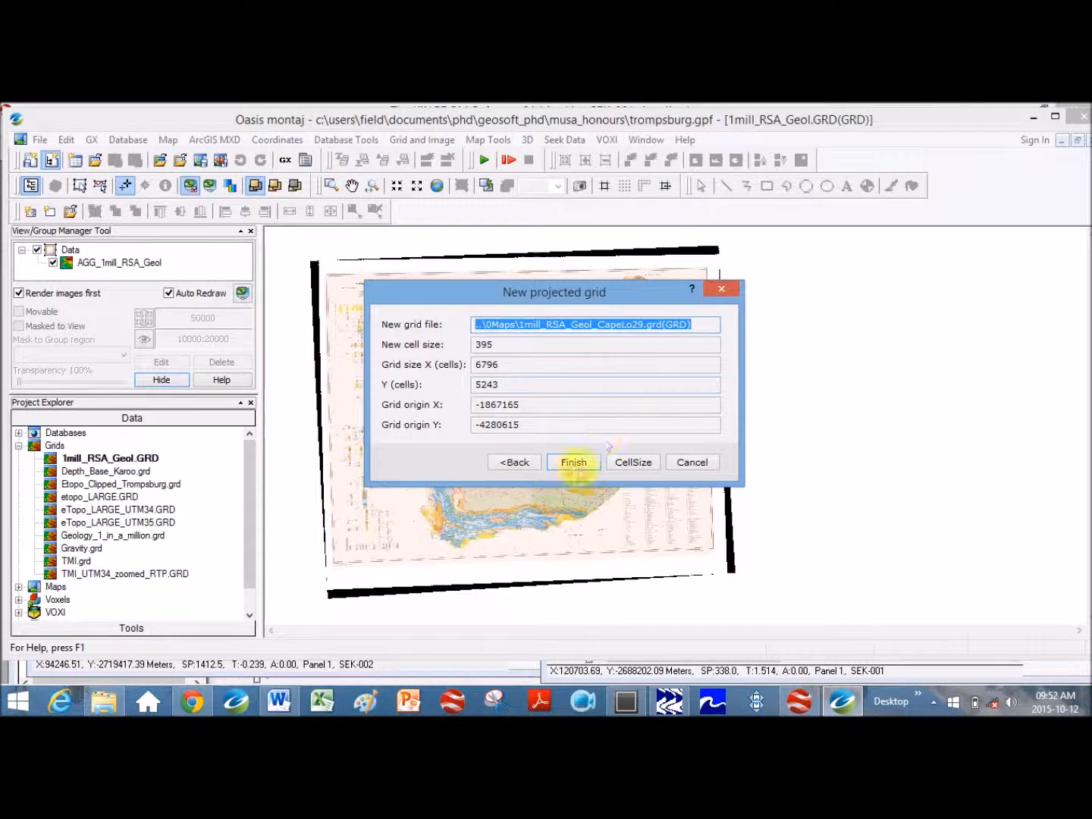
Step: Finish with the suggested cell size and extents to create the reprojected grid
{"action": "left_click", "coordinate": [573, 462]}
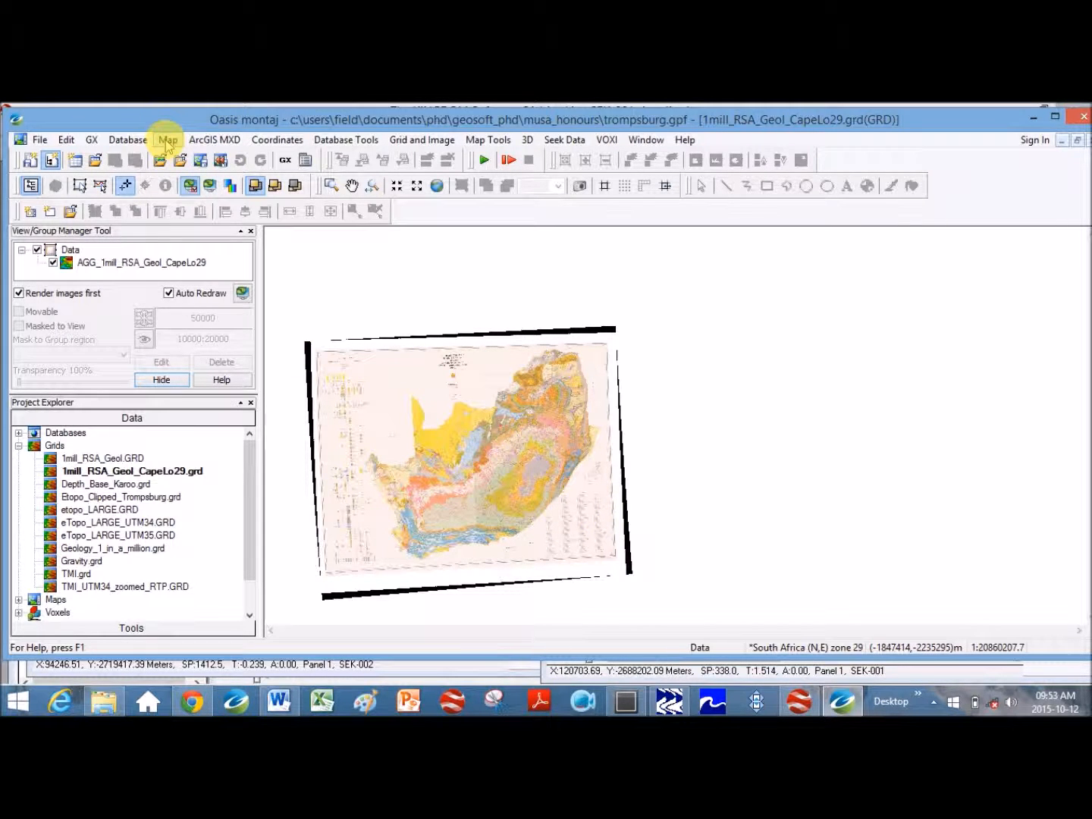
Step: Export the current map with Output Format ArcView TIFF (*.tif)
{"action": "left_click", "coordinate": [167, 140]}
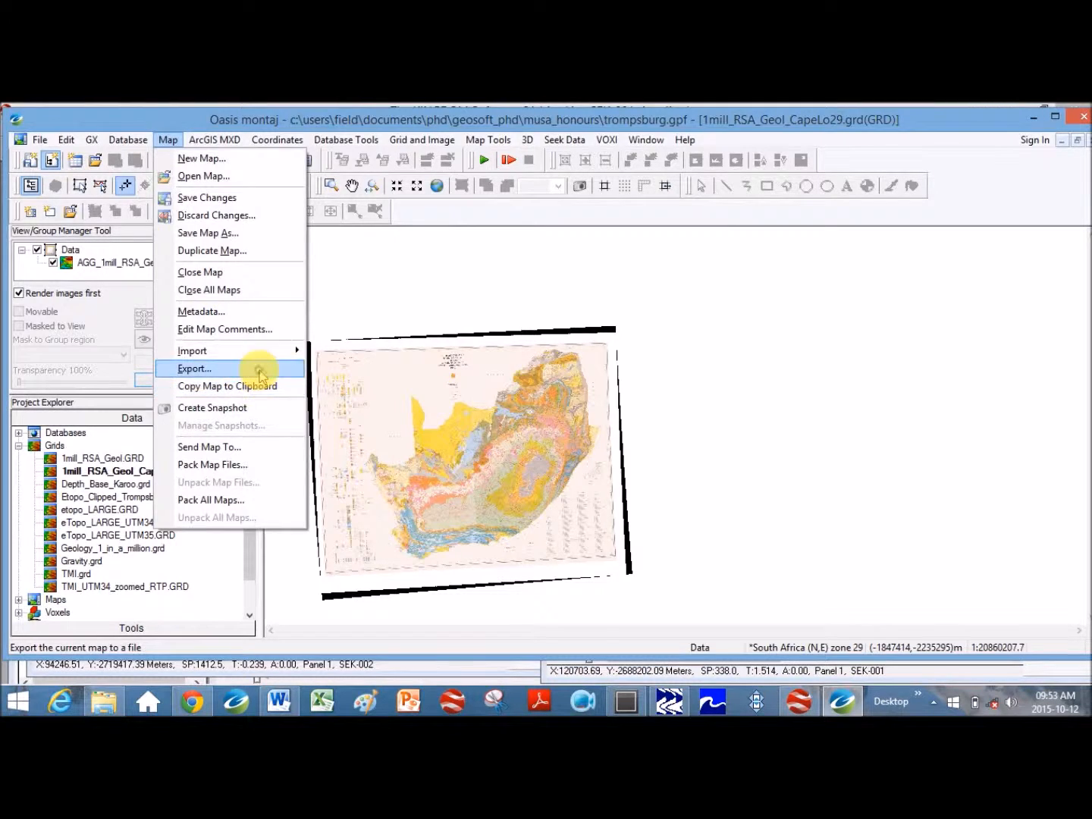
{"action": "left_click", "coordinate": [194, 368]}
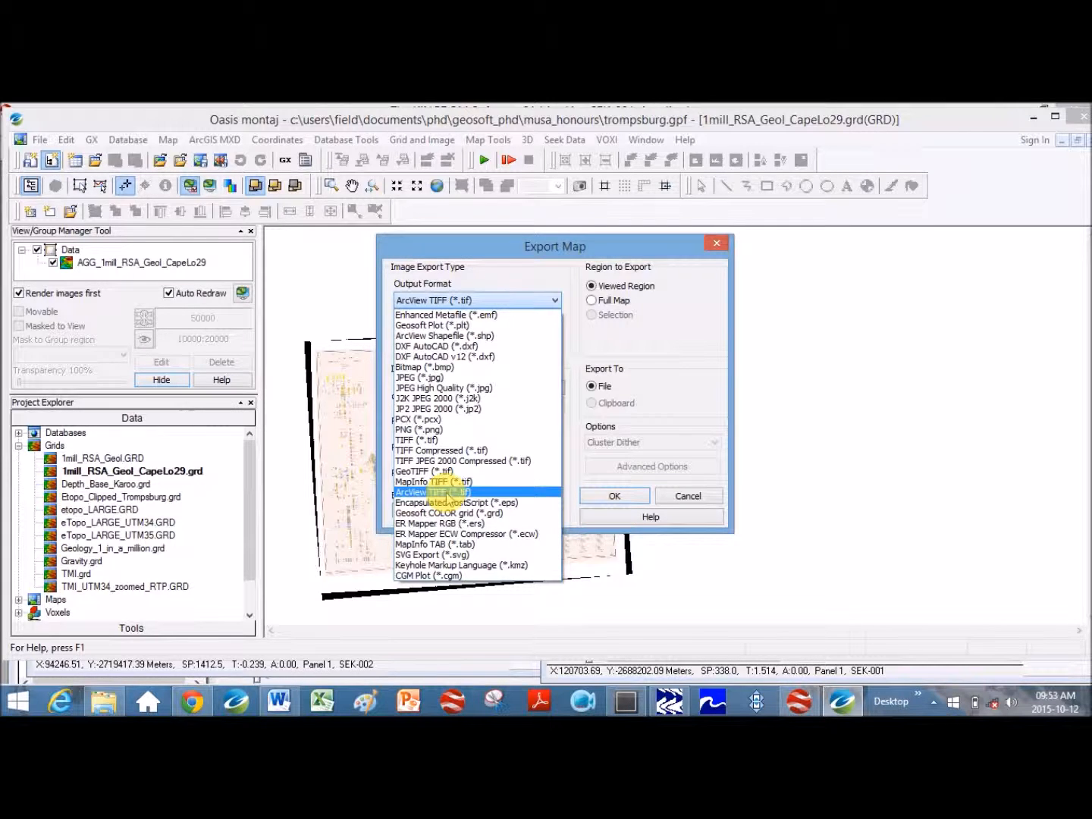
{"action": "left_click", "coordinate": [433, 492]}
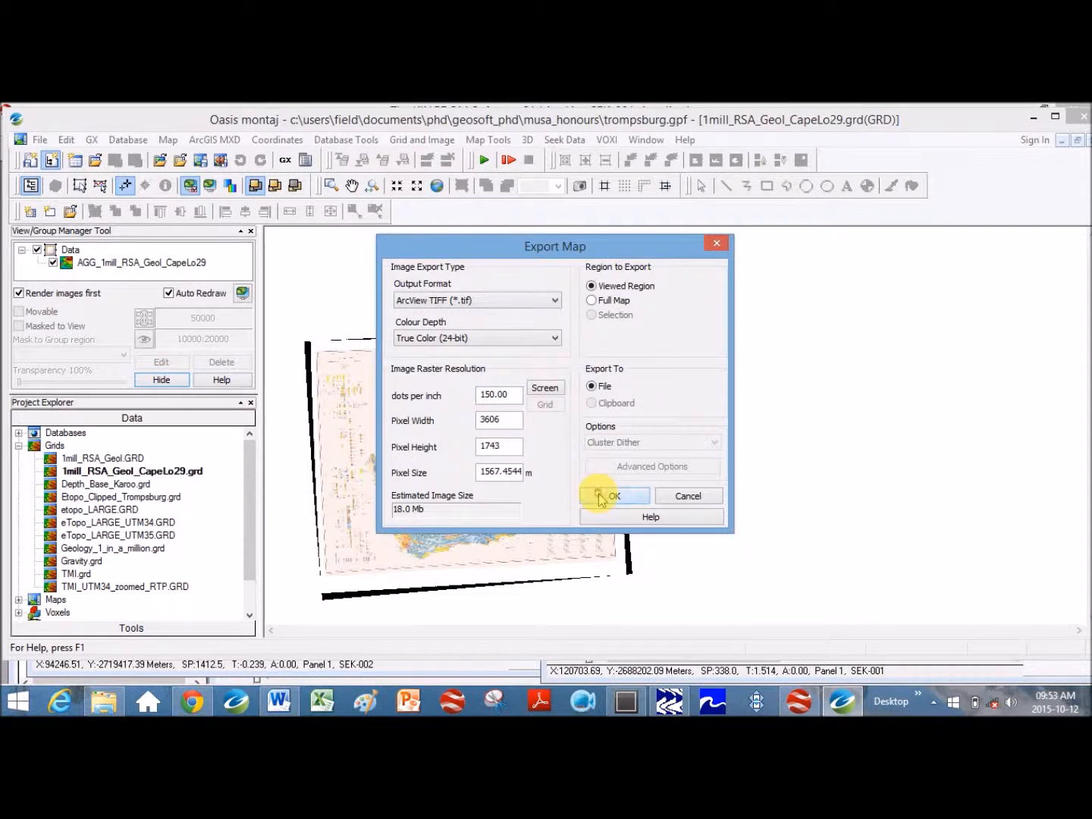
{"action": "left_click", "coordinate": [614, 496]}
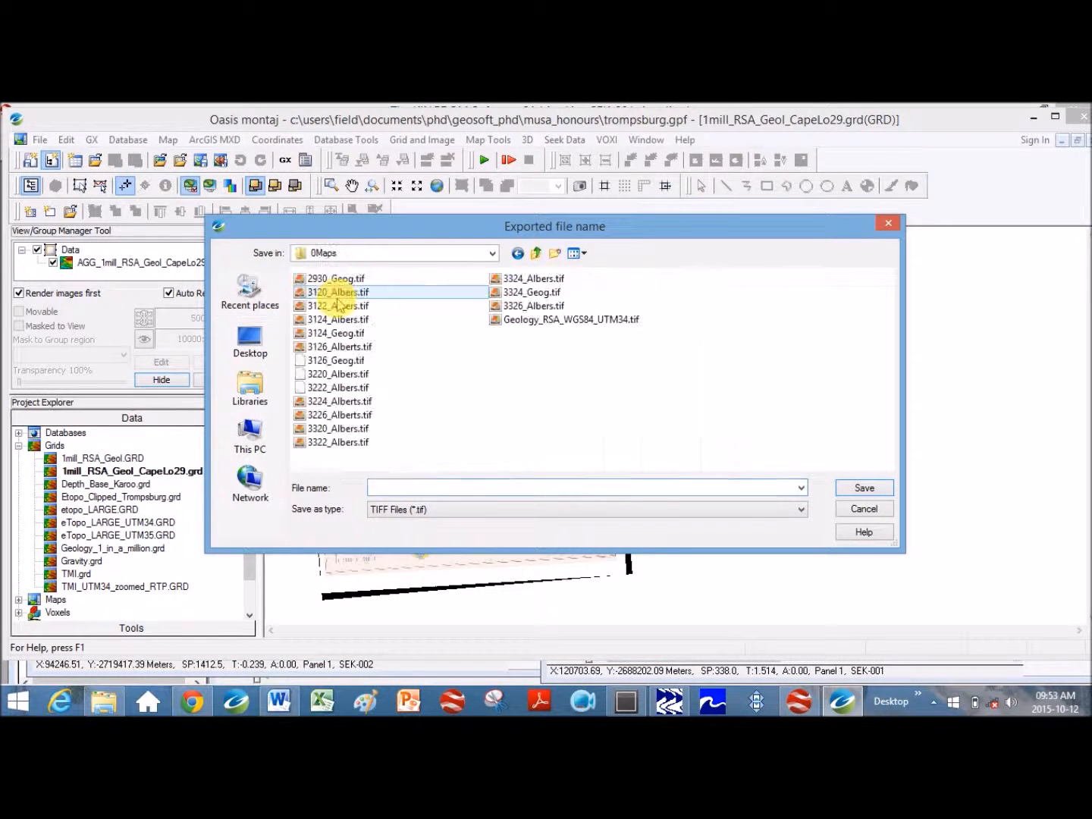
Step: Save the exported TIFF as 1million_CapeLo29
{"action": "left_click", "coordinate": [339, 387]}
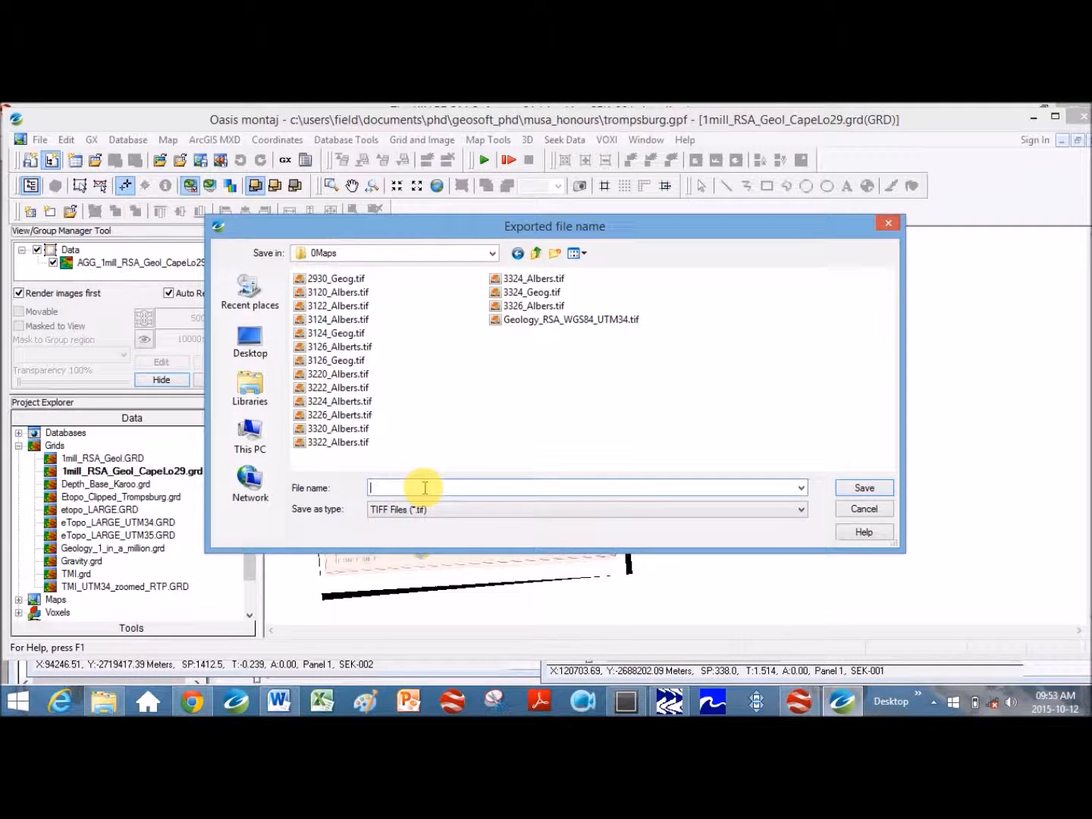
{"action": "type", "text": "1million_CapeL"}
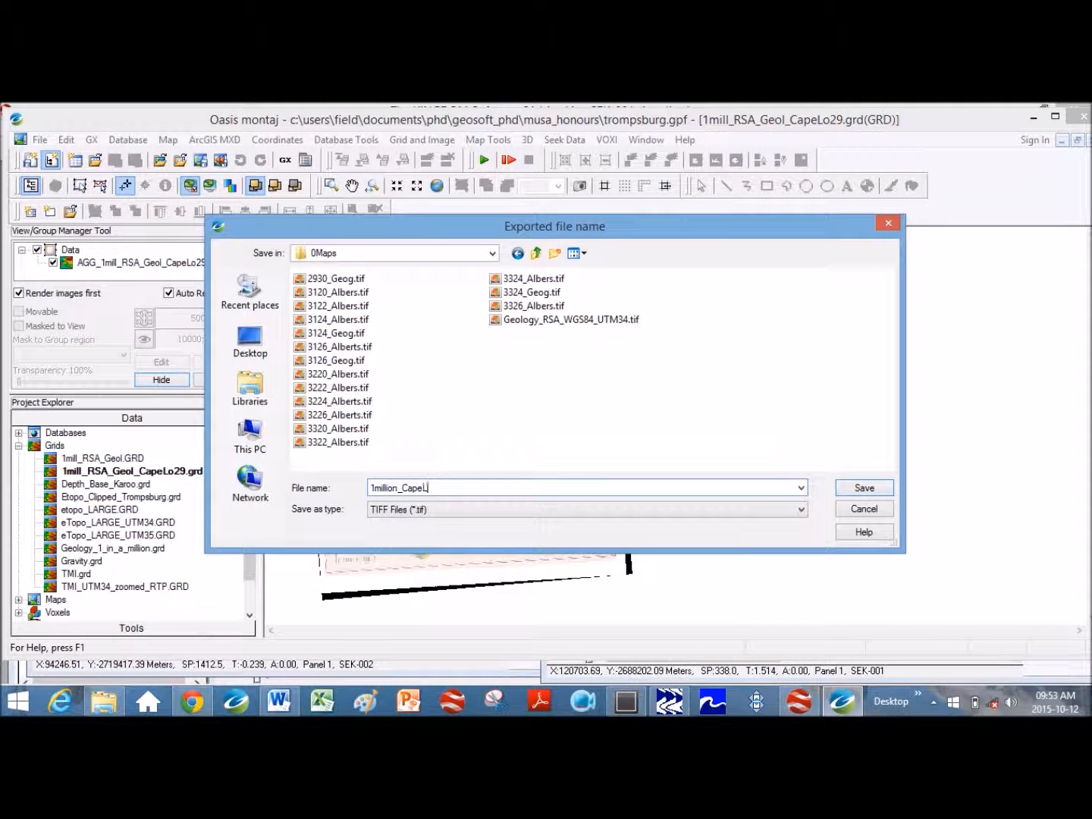
{"action": "left_click", "coordinate": [863, 488]}
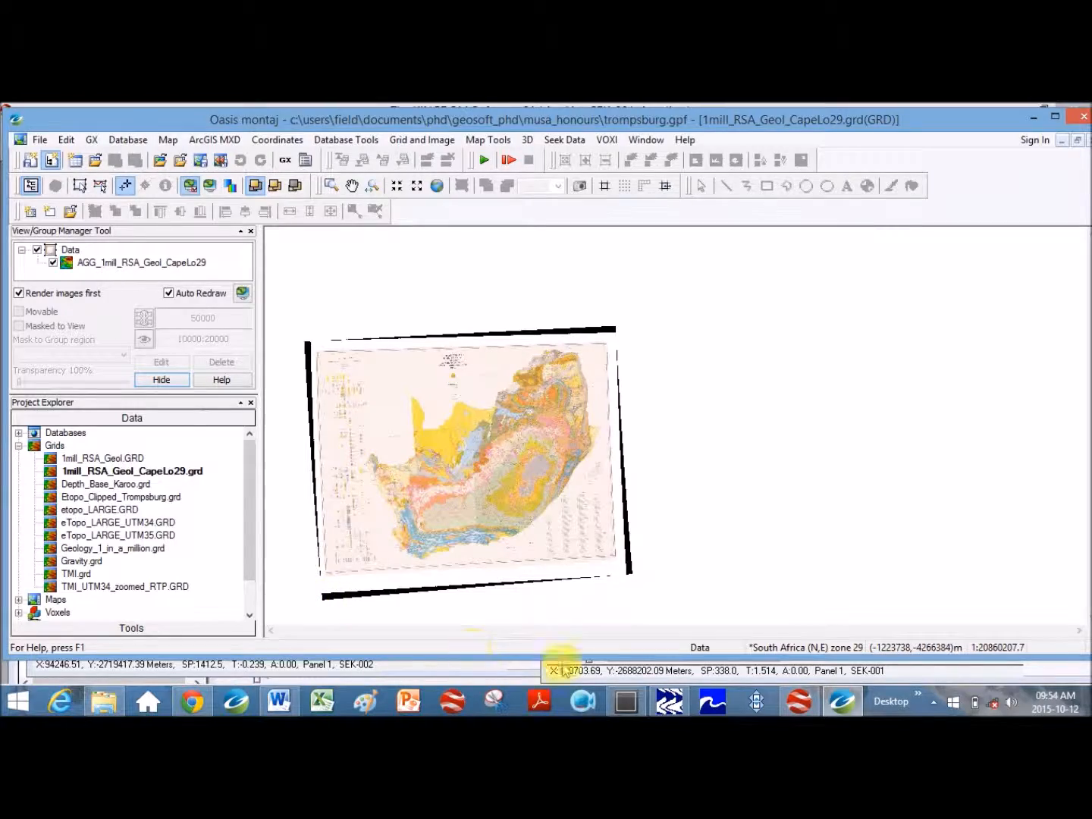
Step: Switch to the KINGDOM base map and start a culture file import
{"action": "left_click", "coordinate": [793, 701]}
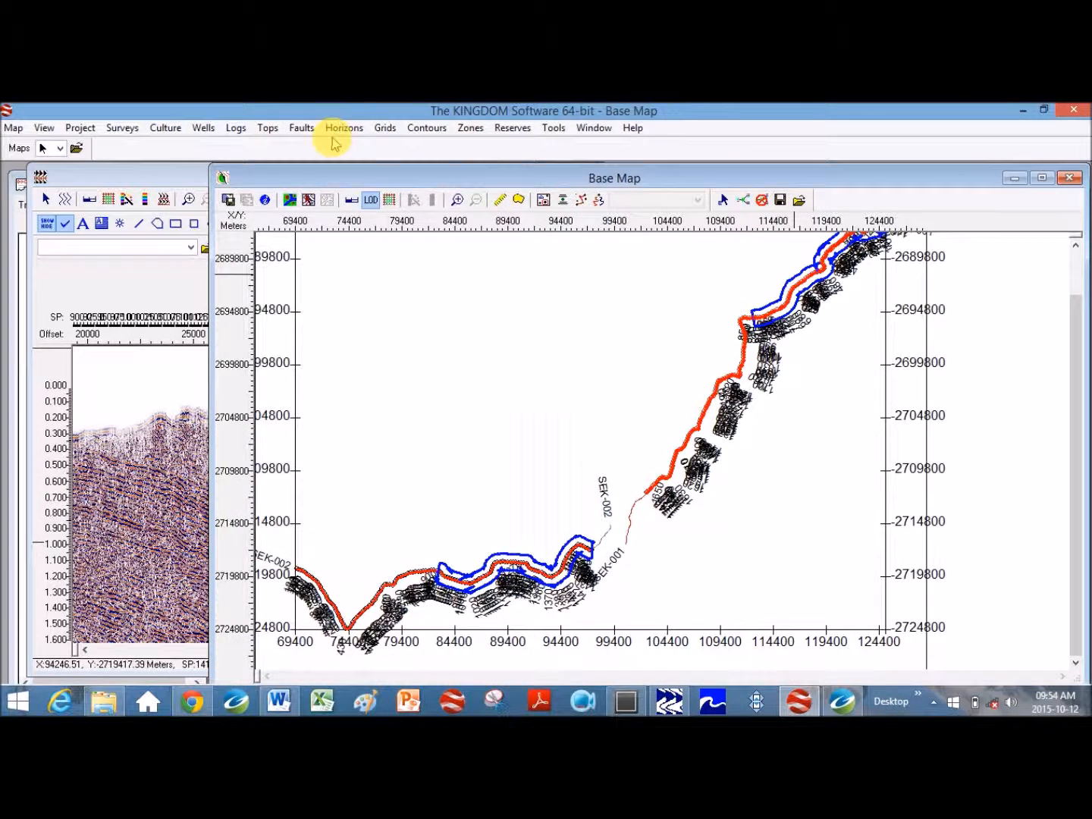
{"action": "left_click", "coordinate": [164, 128]}
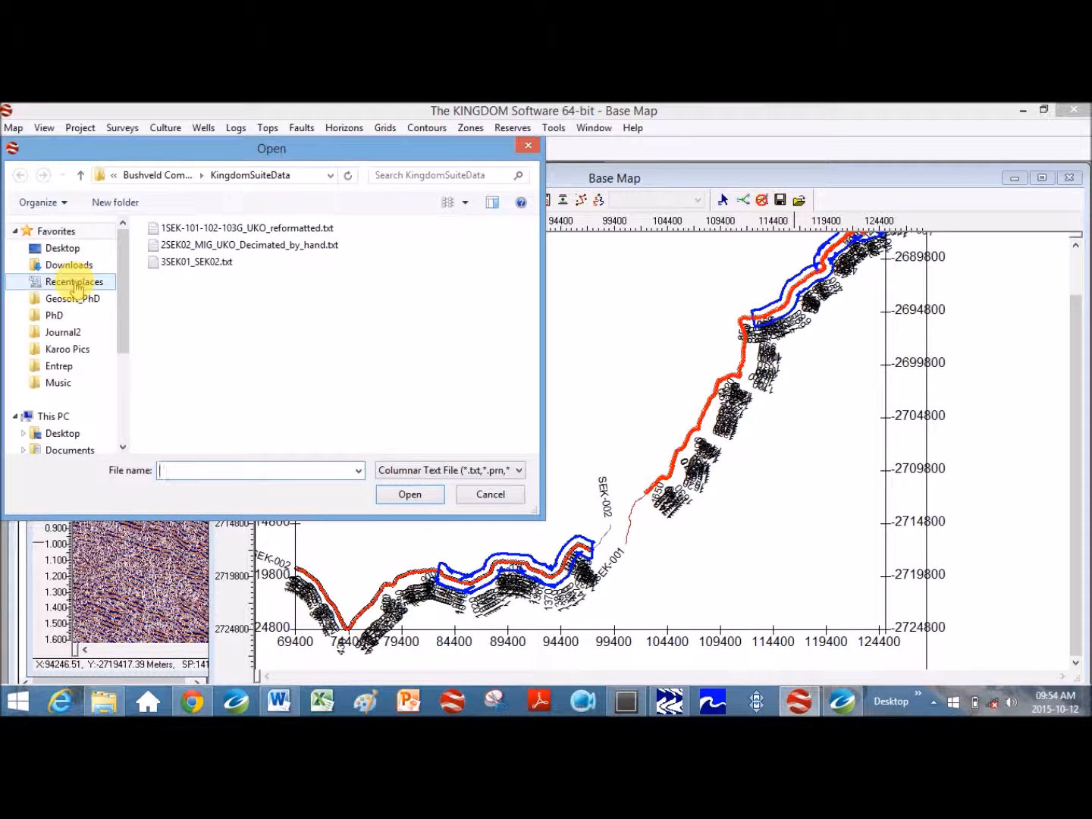
Step: Open 1million_CapeLo29.tif from 0Maps with the Tiff File type filter
{"action": "left_click", "coordinate": [74, 281]}
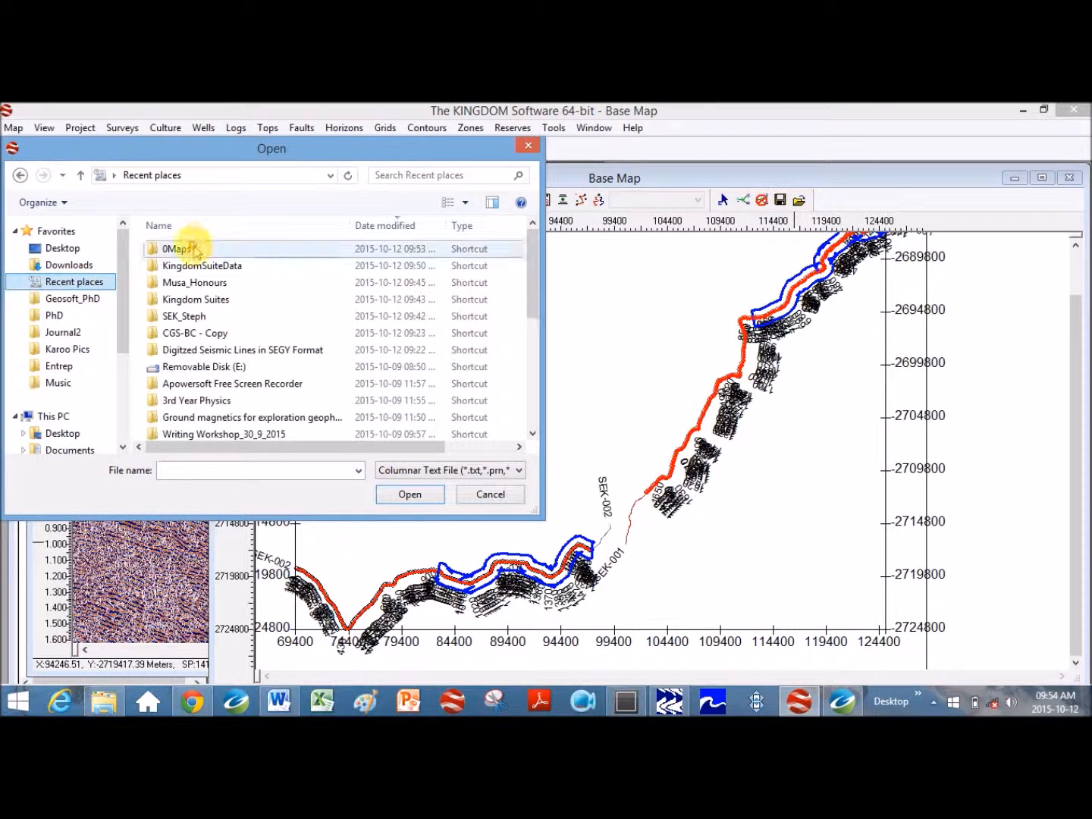
{"action": "double_click", "coordinate": [180, 249]}
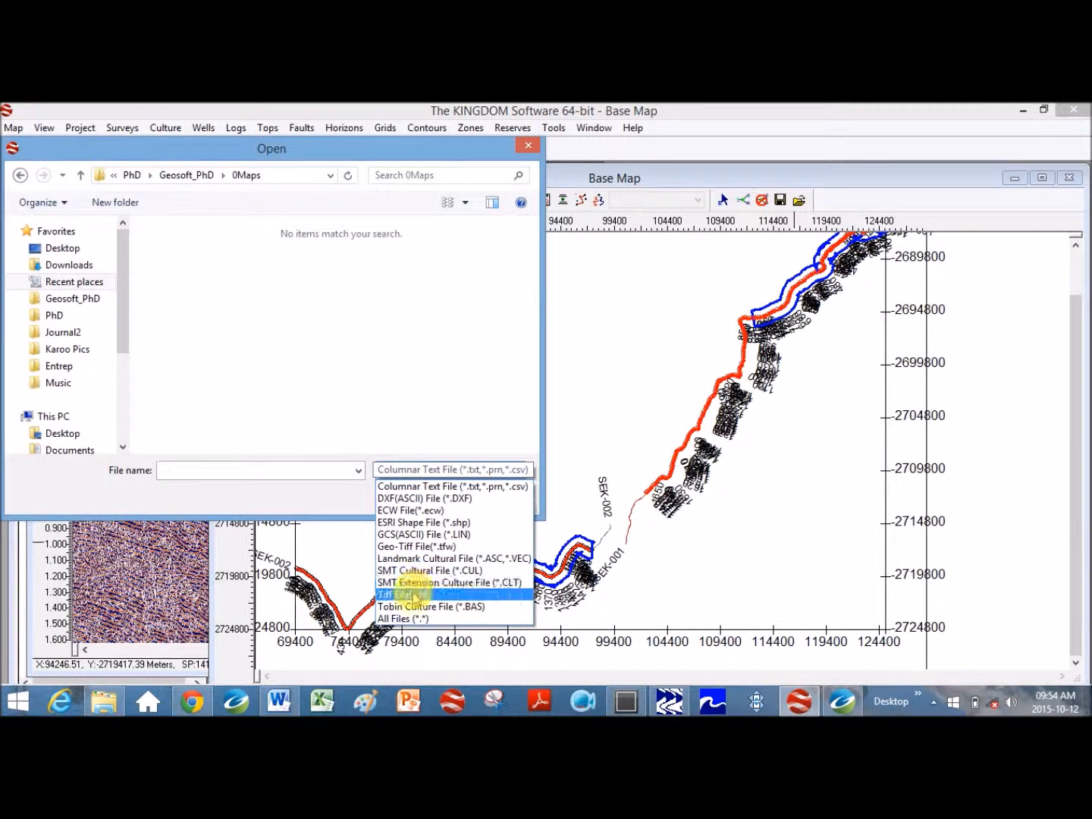
{"action": "left_click", "coordinate": [402, 594]}
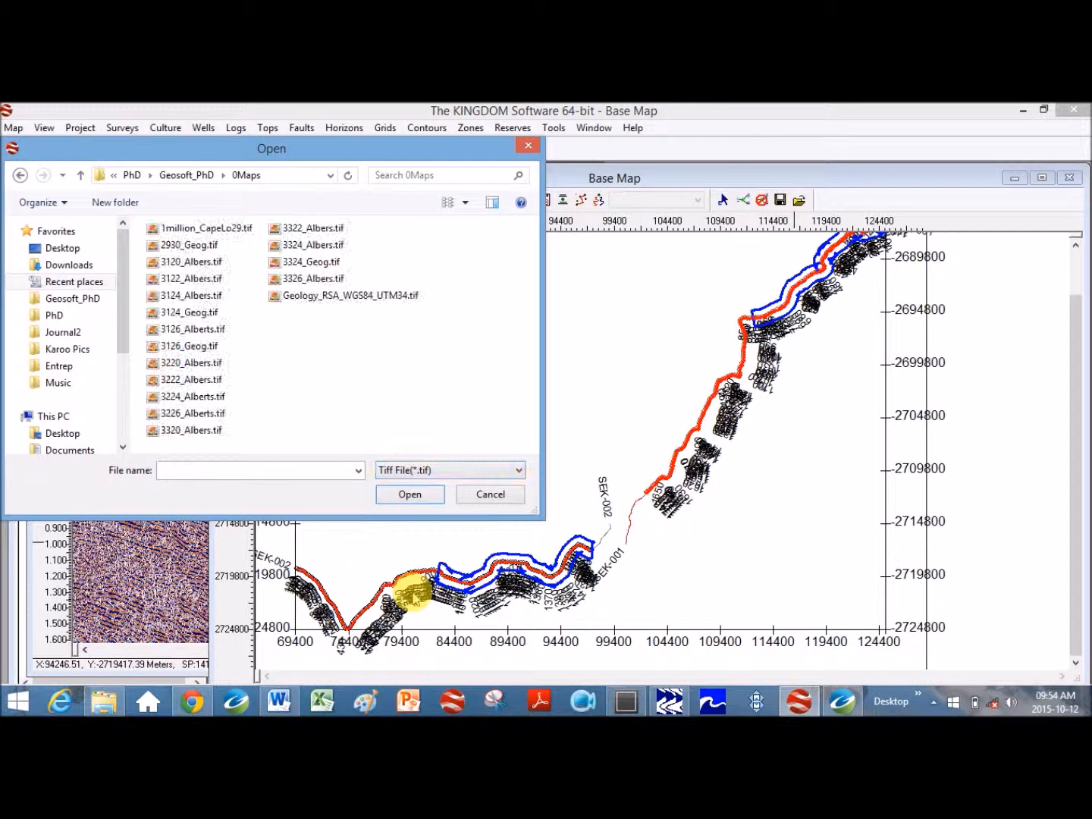
{"action": "left_click", "coordinate": [205, 227]}
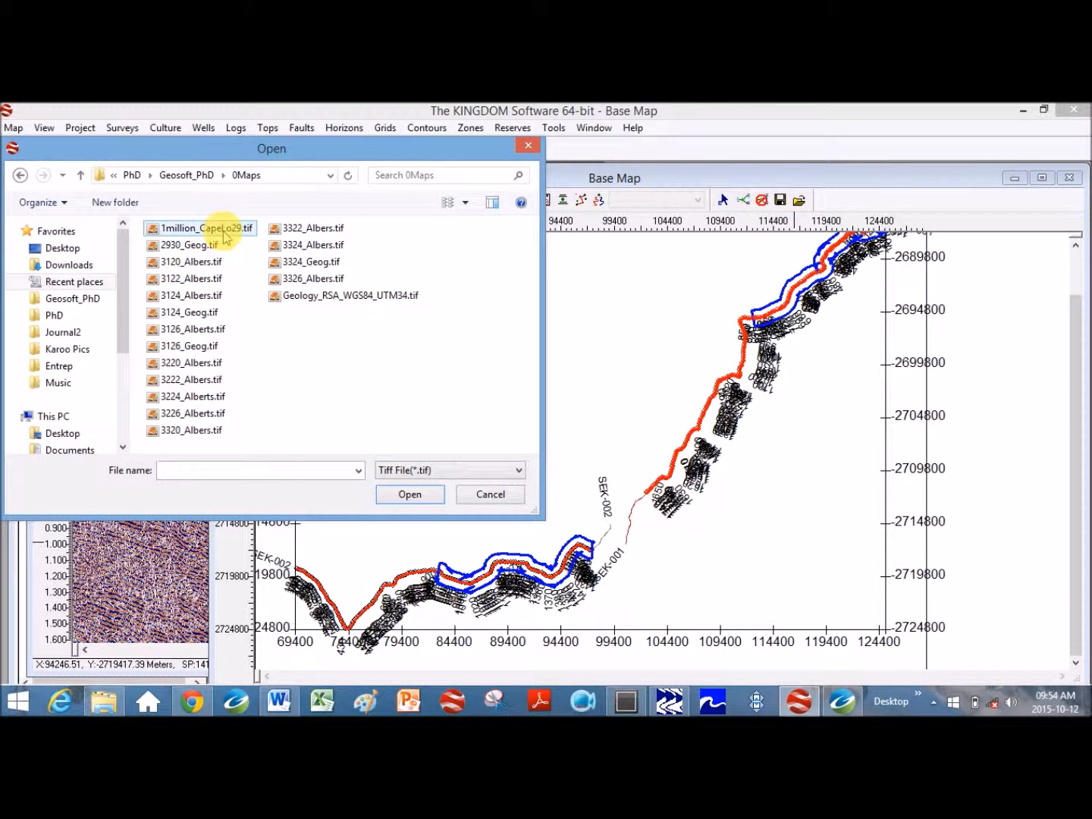
{"action": "left_click", "coordinate": [409, 494]}
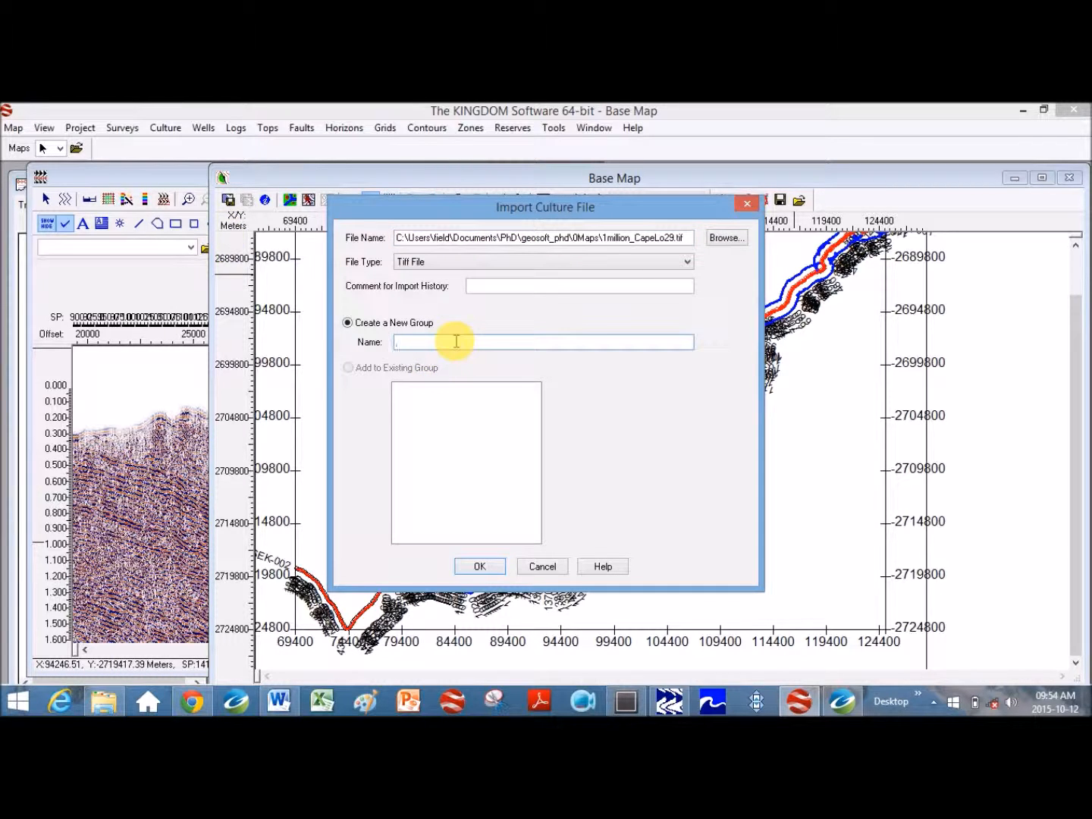
Step: Name the new culture group 'Geology' so the geology TIFF underlies the seismic lines
{"action": "type", "text": "Geology"}
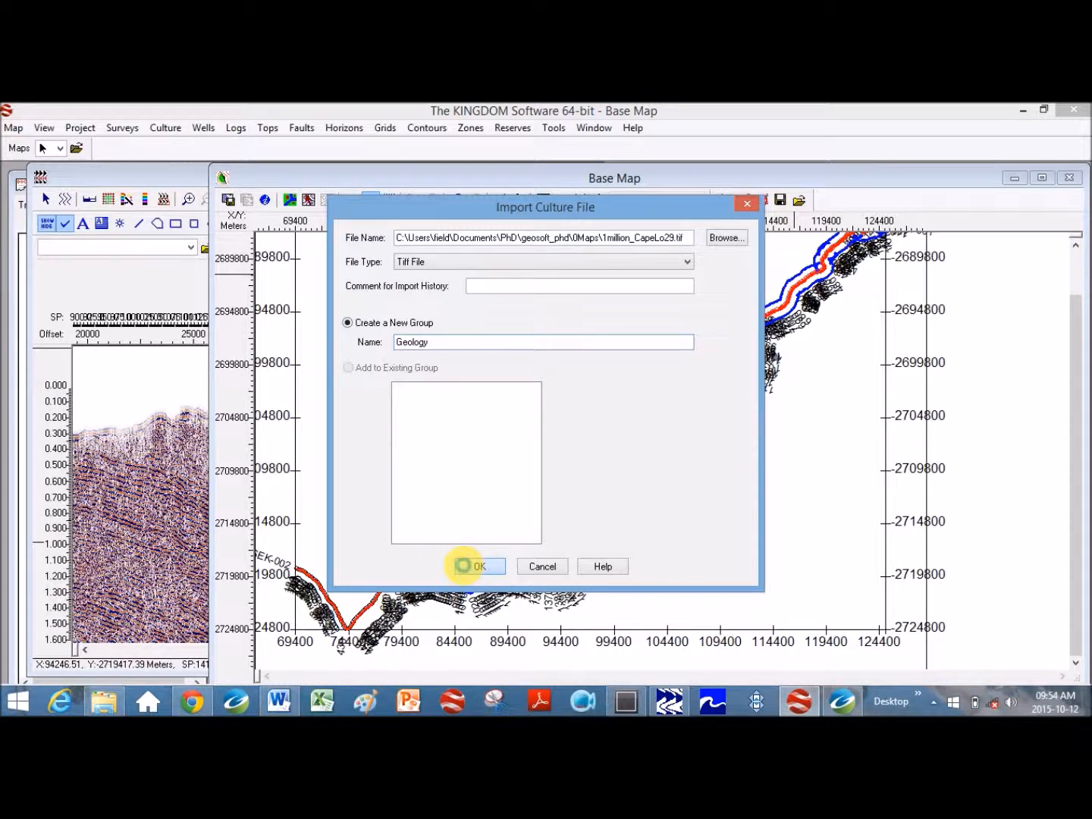
{"action": "left_click", "coordinate": [479, 565]}
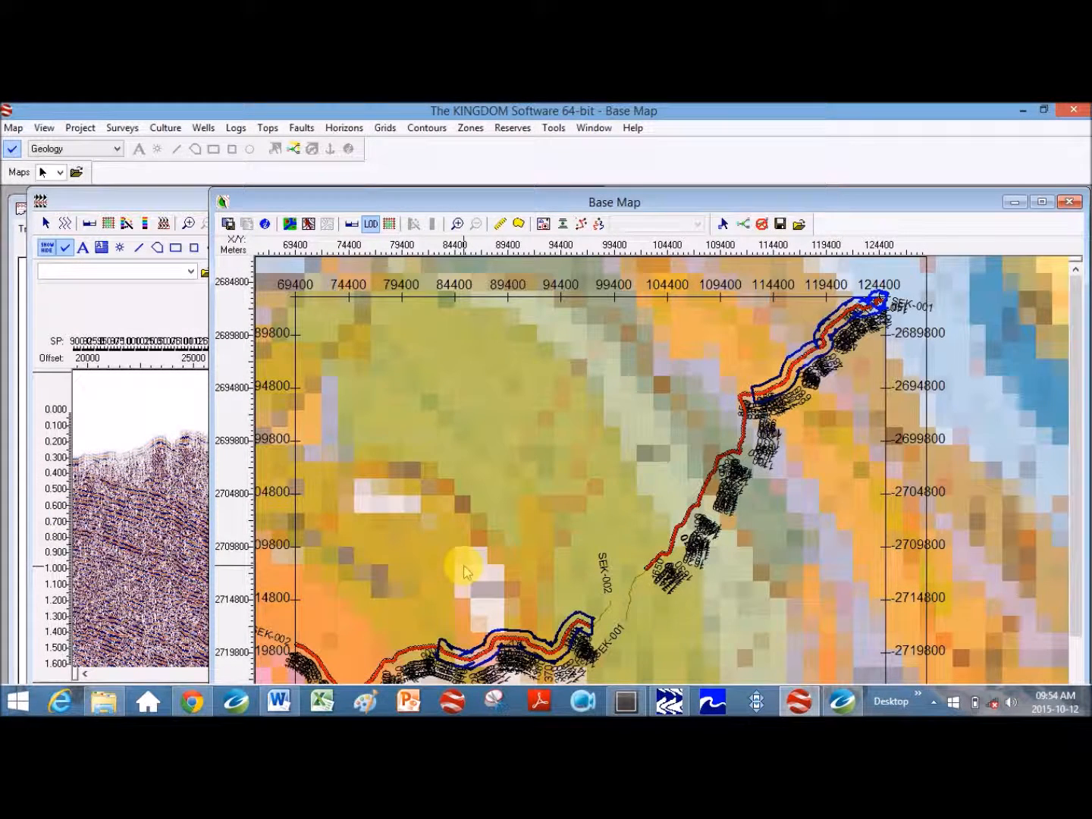